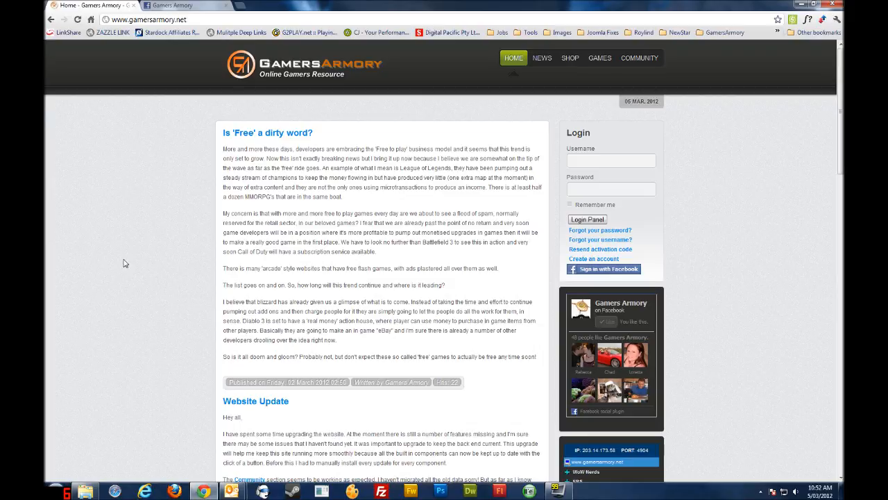
mouse_move(451, 258)
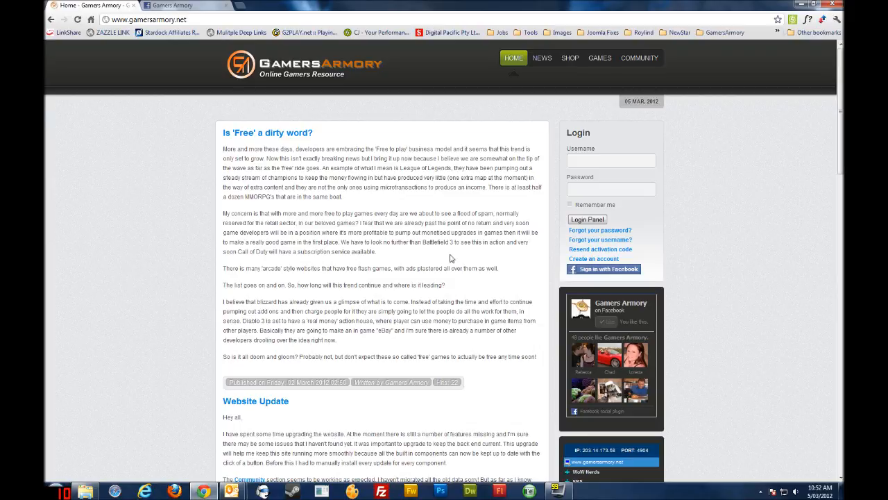
mouse_move(588, 269)
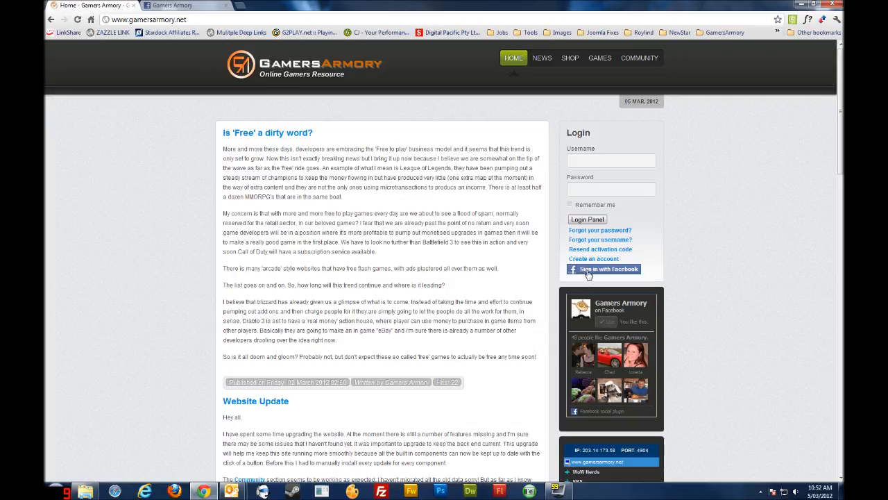
mouse_move(622, 270)
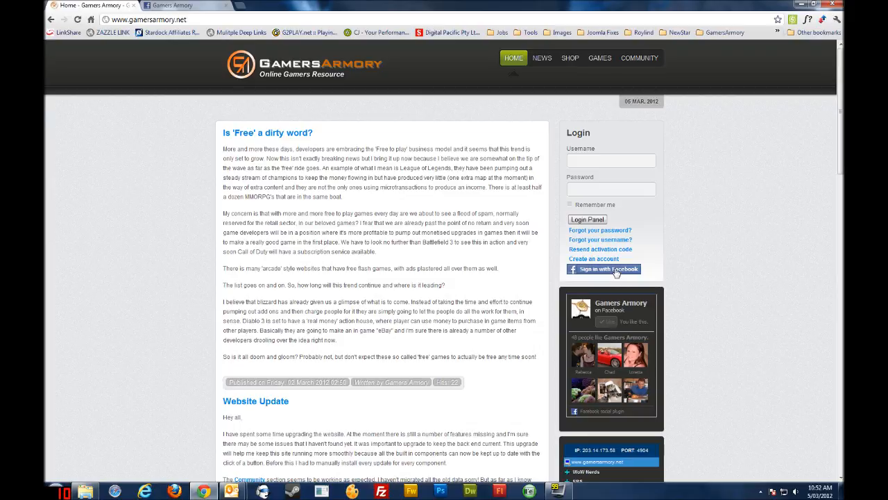
mouse_move(512, 278)
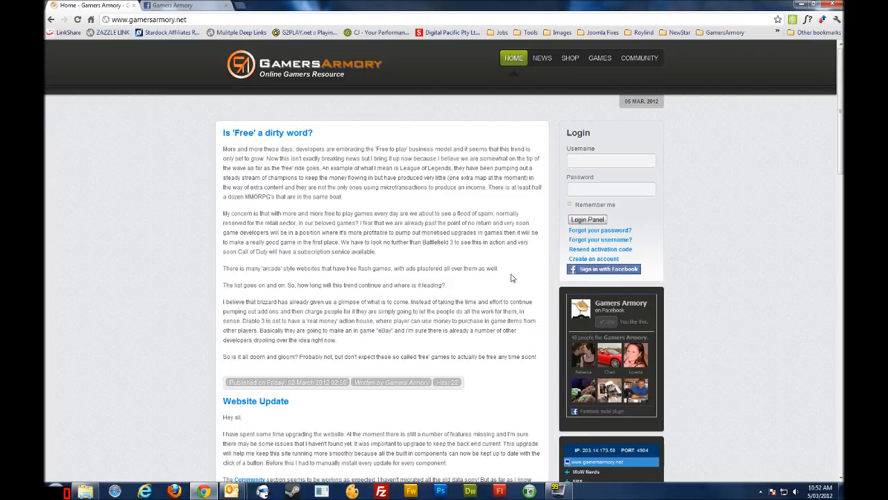
mouse_move(503, 281)
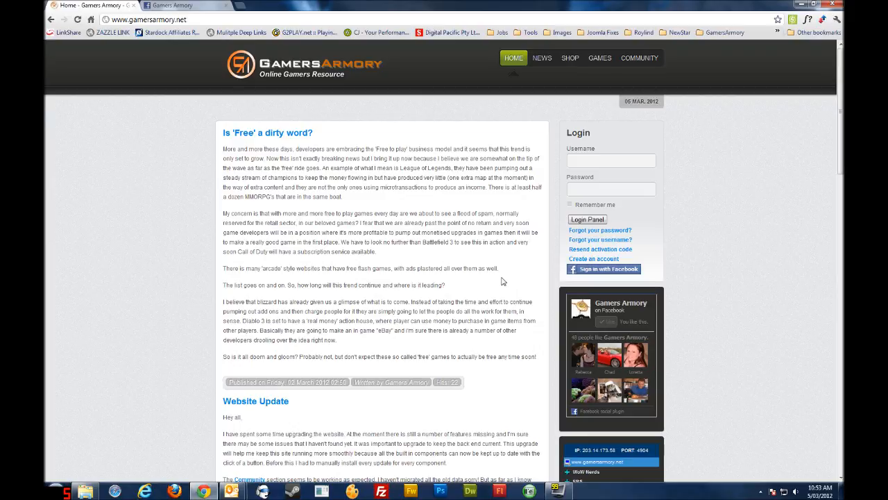
mouse_move(599, 269)
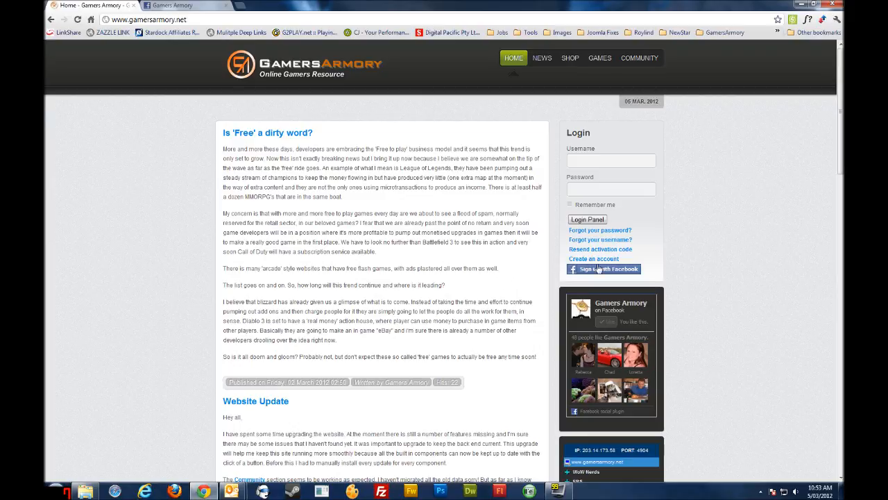
mouse_move(594, 258)
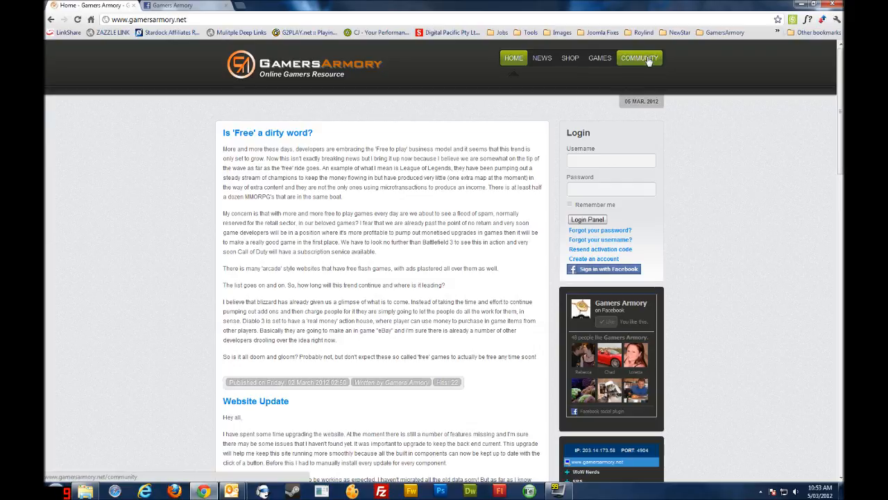
Go to the Community area and browse the recent group joins and RAID attendances.
click(638, 59)
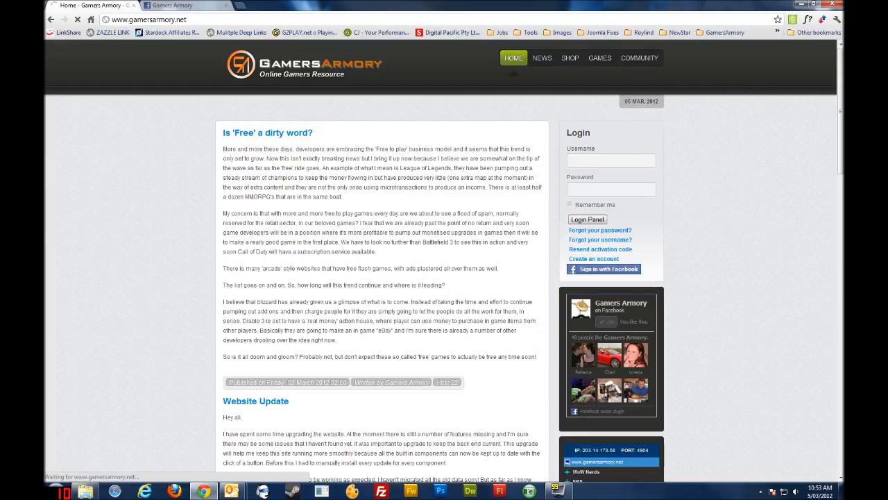
click(638, 58)
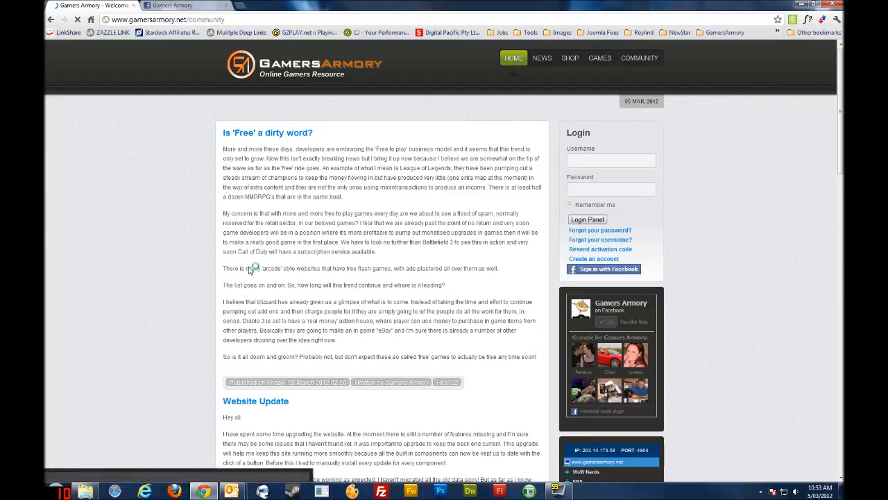
click(639, 58)
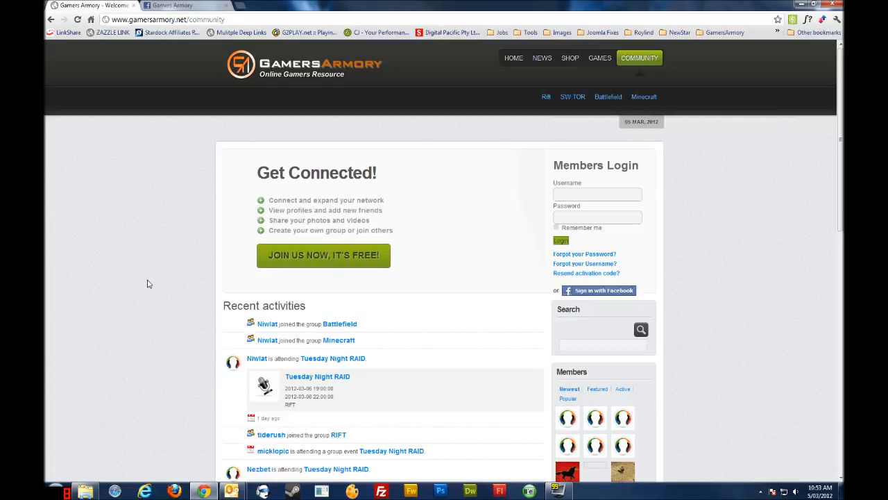
scroll(down, 3)
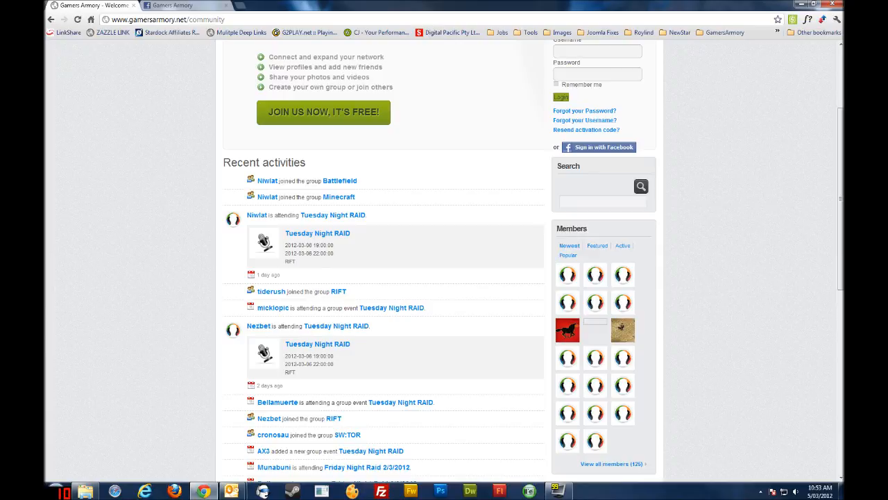
mouse_move(333, 236)
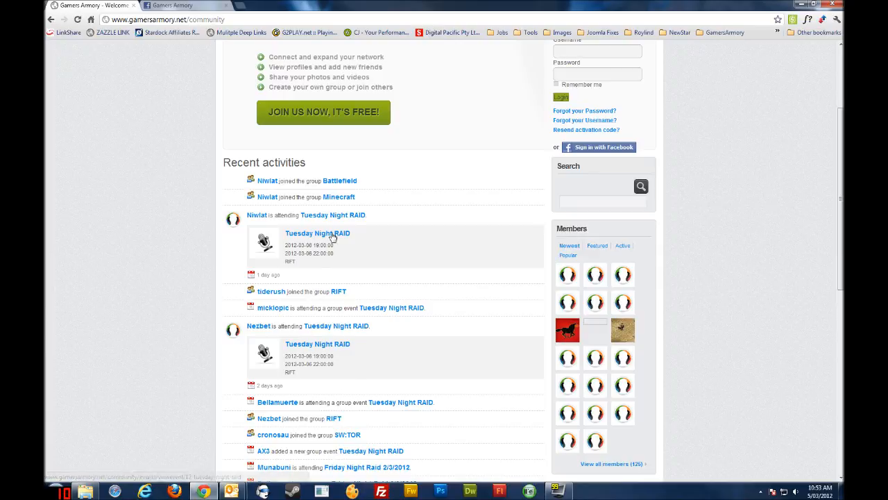
mouse_move(108, 307)
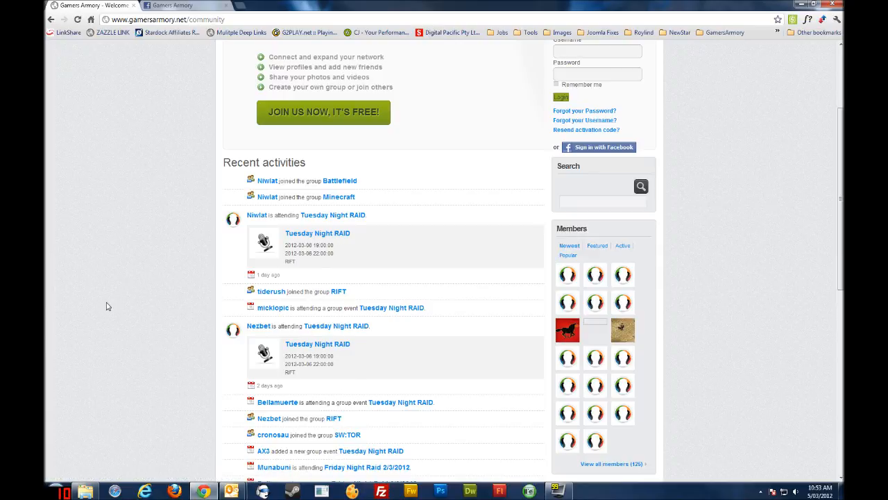
scroll(up, 3)
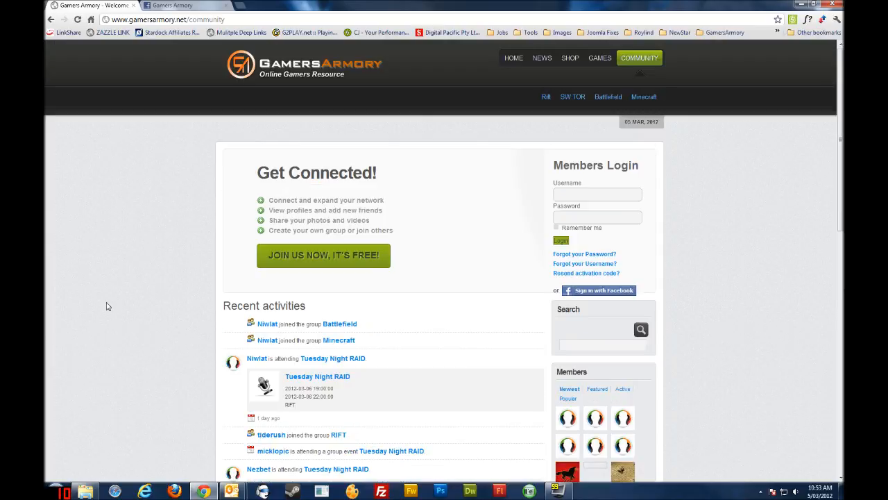
mouse_move(304, 266)
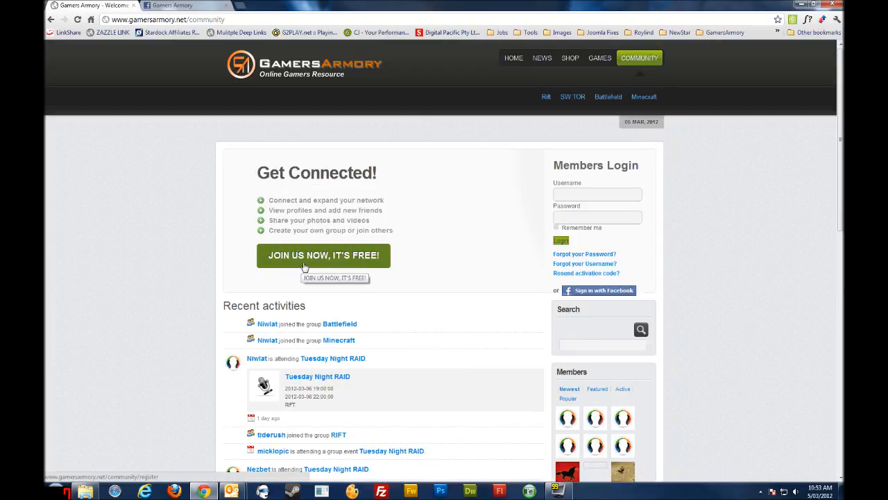
Start the free sign-up via 'JOIN US NOW, IT'S FREE!'.
click(323, 255)
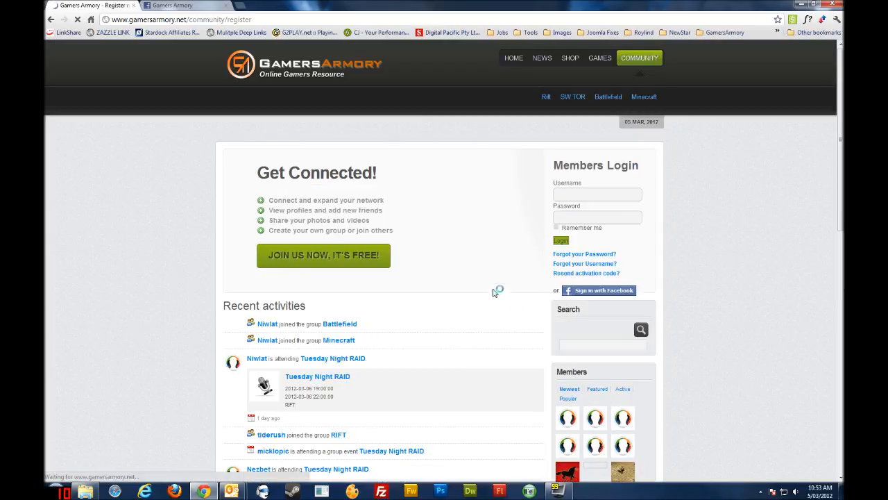
Get a fresh reCAPTCHA challenge on the Register new user form.
click(323, 255)
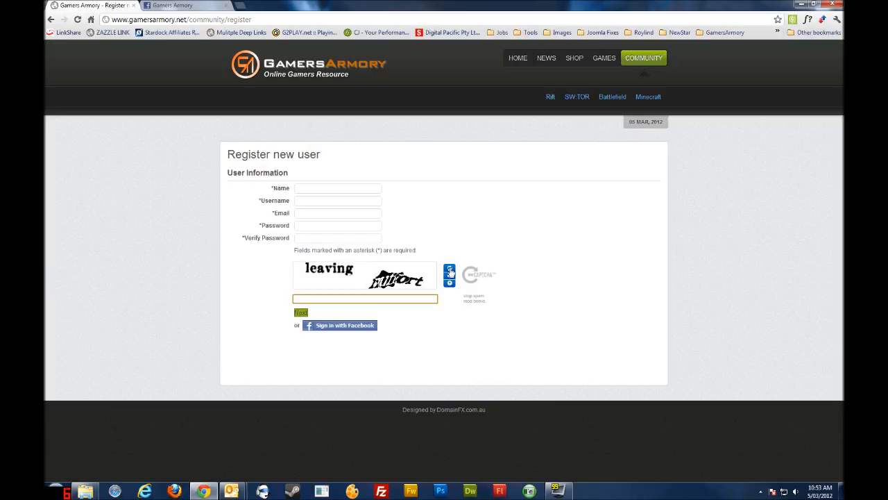
click(450, 270)
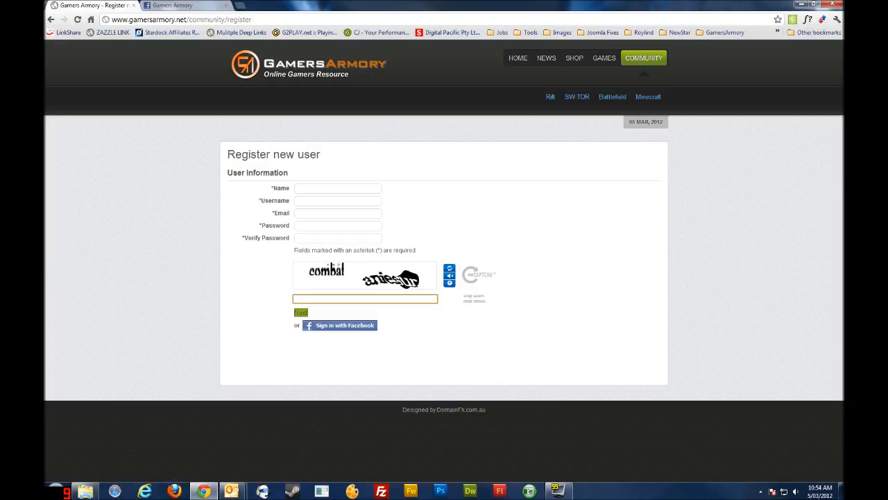
click(450, 269)
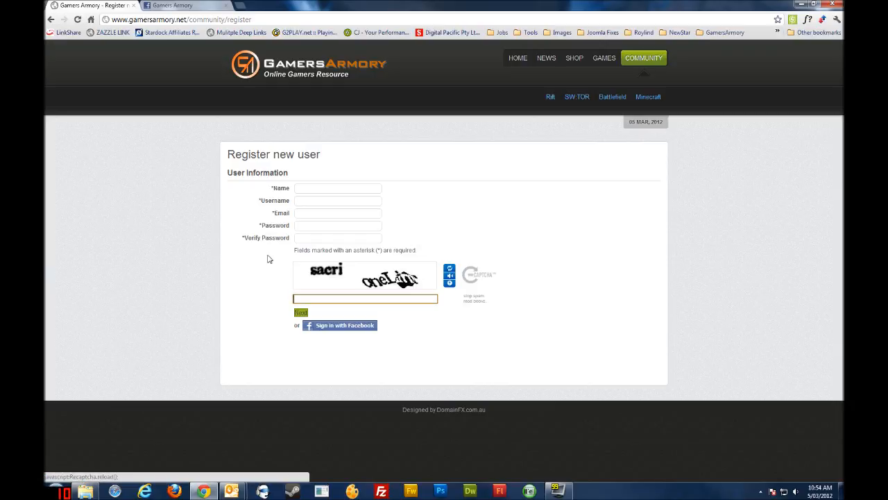
Fill in name and username 'GamersArmory', email and the password fields.
click(338, 189)
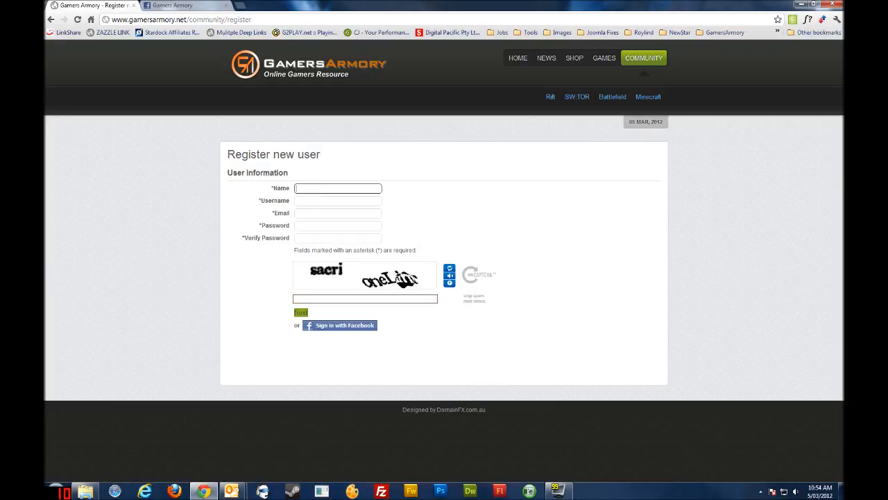
text(GamersArmory)
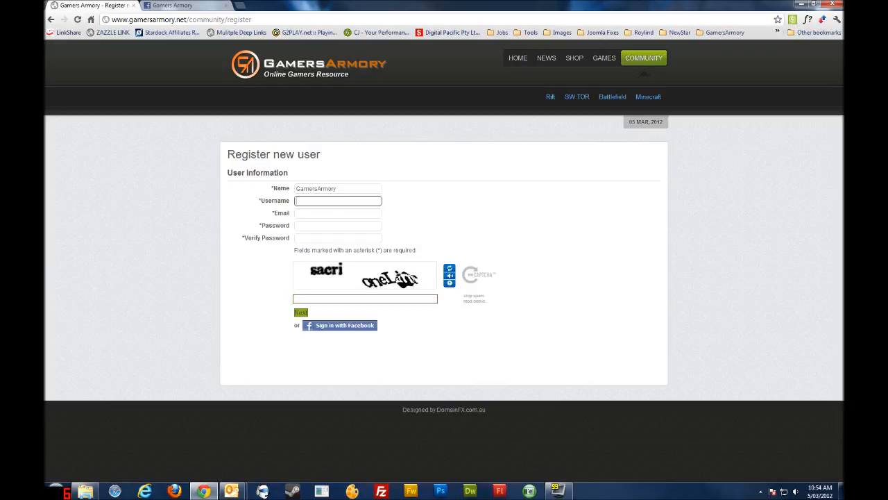
text(GamersArmory)
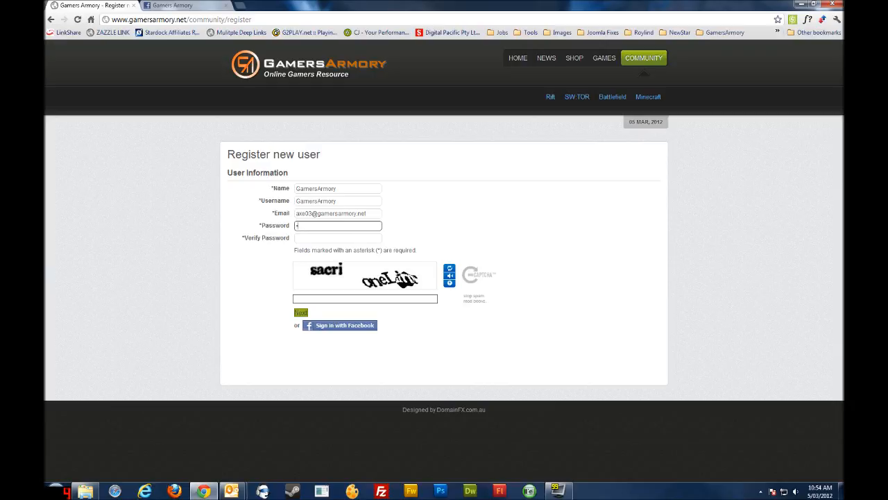
text(password)
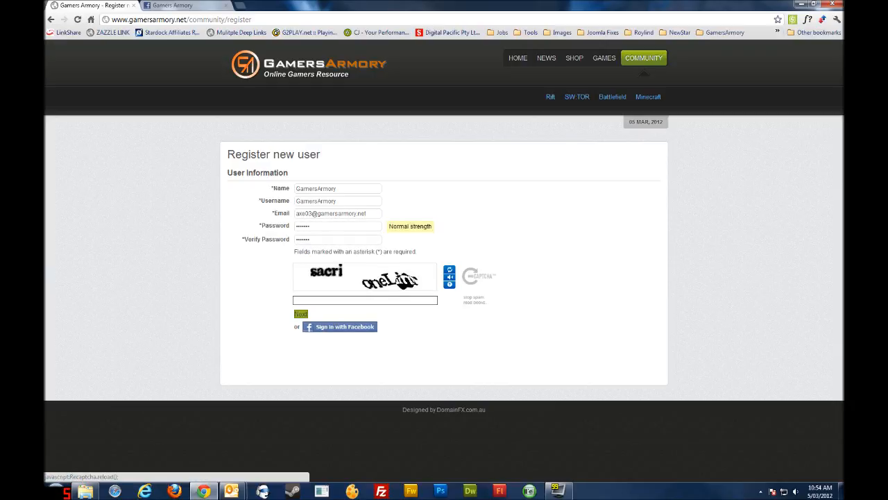
Answer the two reCAPTCHA words in the captcha field.
click(365, 300)
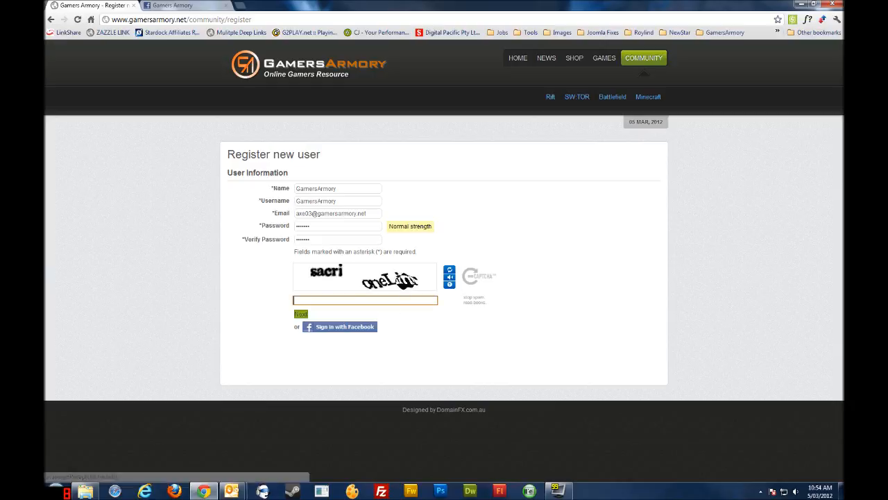
text(sacri)
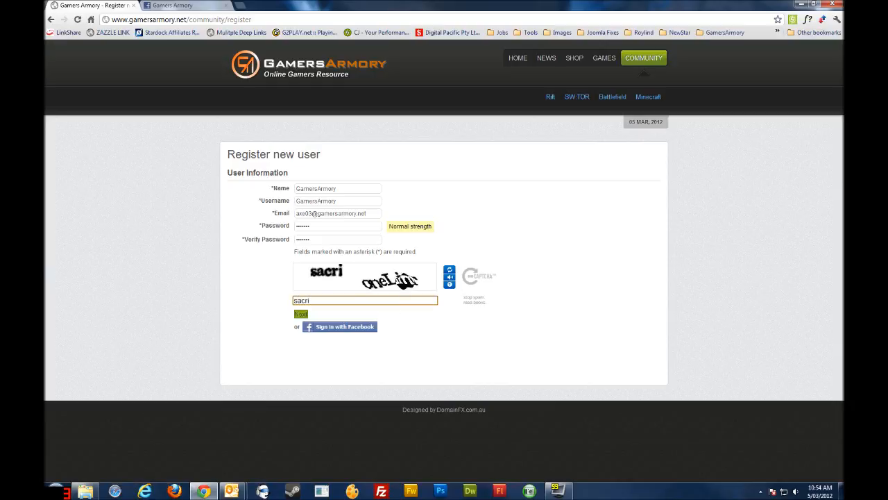
text(oneL)
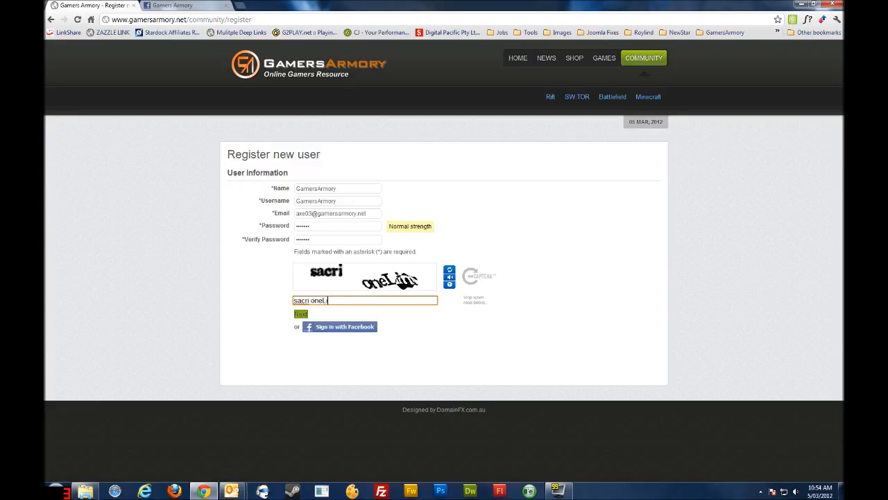
text(inr)
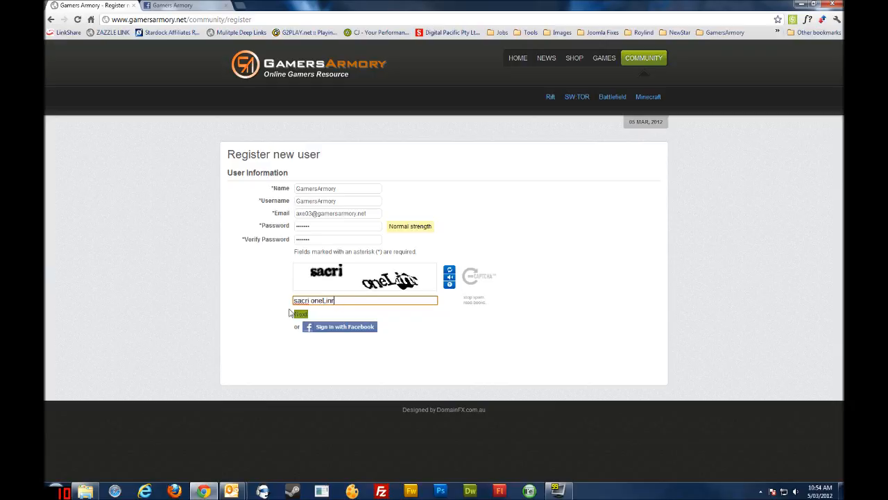
Continue to the profile step, set Gender to Male and About me to 'Test account'.
click(300, 313)
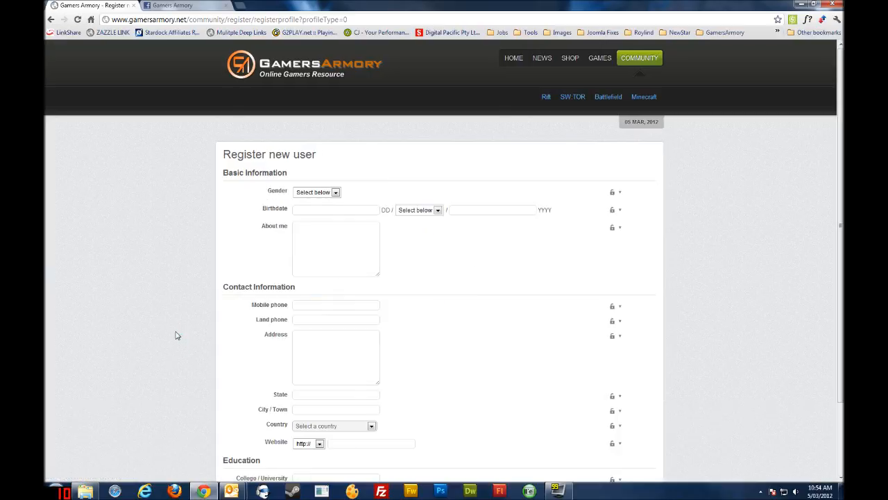
mouse_move(175, 322)
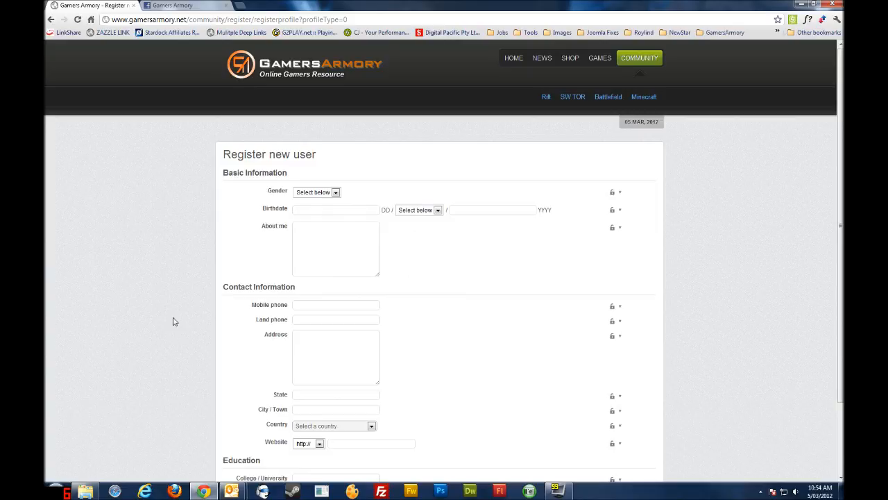
mouse_move(142, 225)
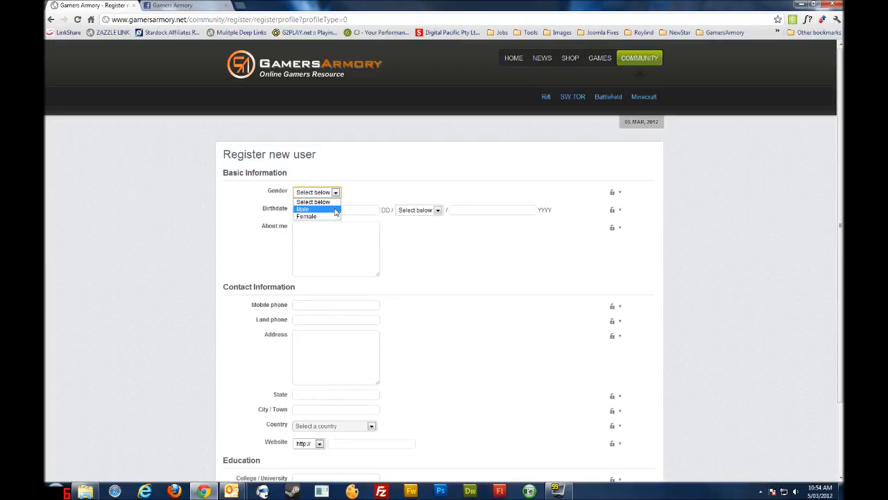
click(302, 208)
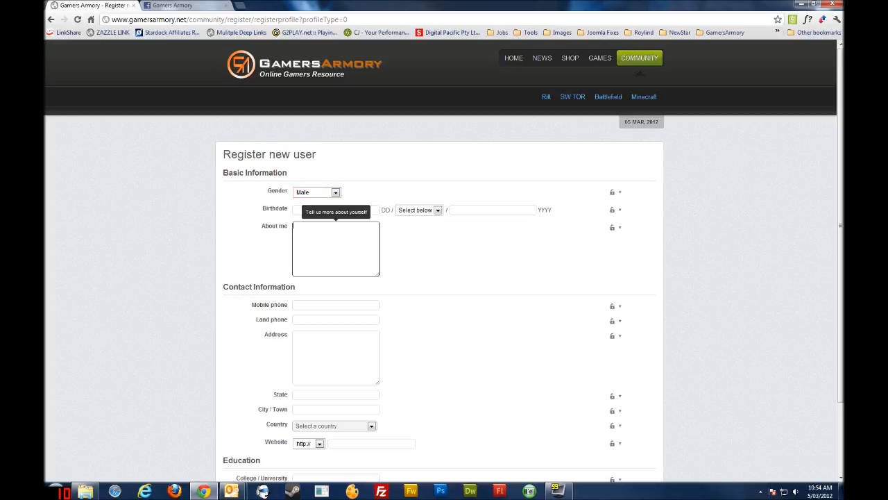
text(Test acoun)
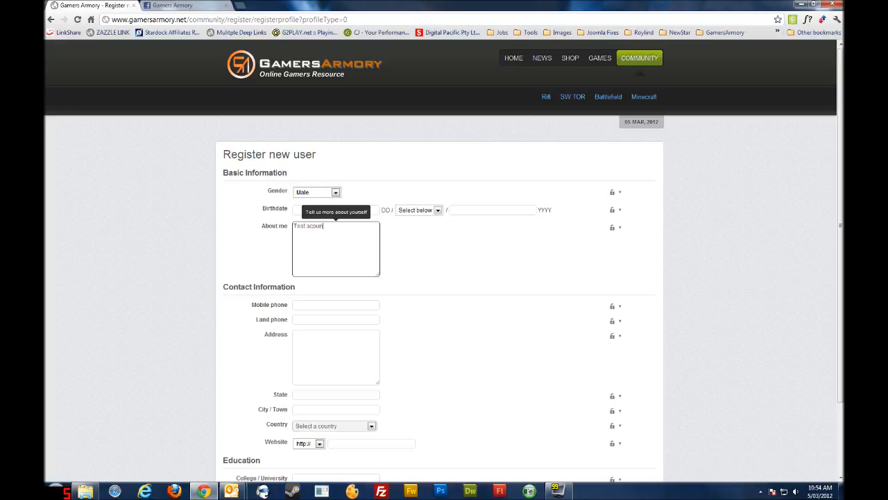
text(t)
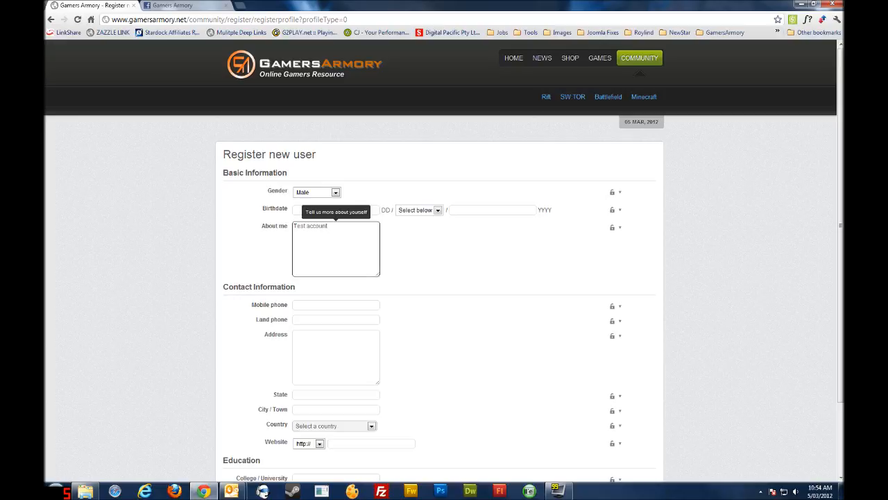
scroll(down, 3)
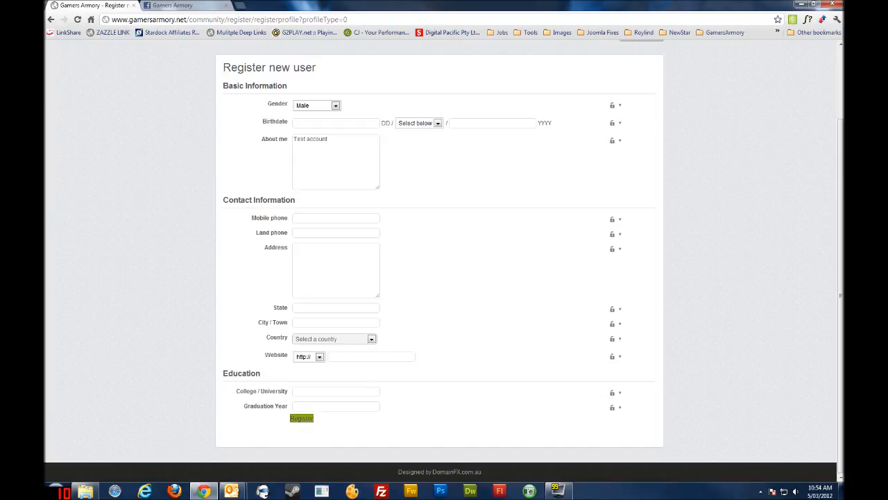
mouse_move(303, 419)
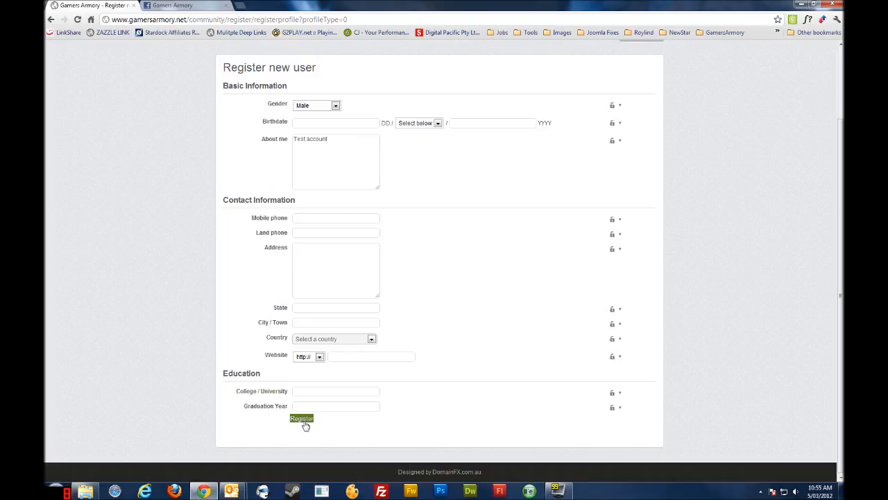
Submit the profile details with Register to reach the Change avatar page.
click(301, 418)
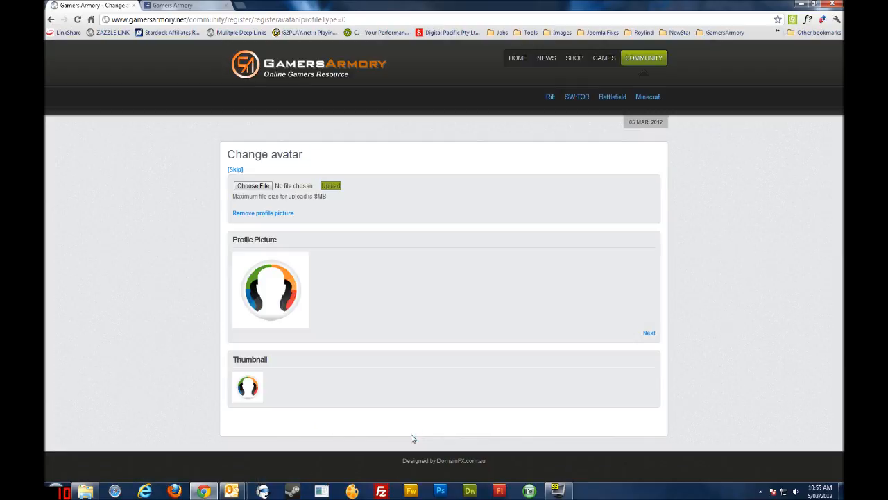
mouse_move(354, 311)
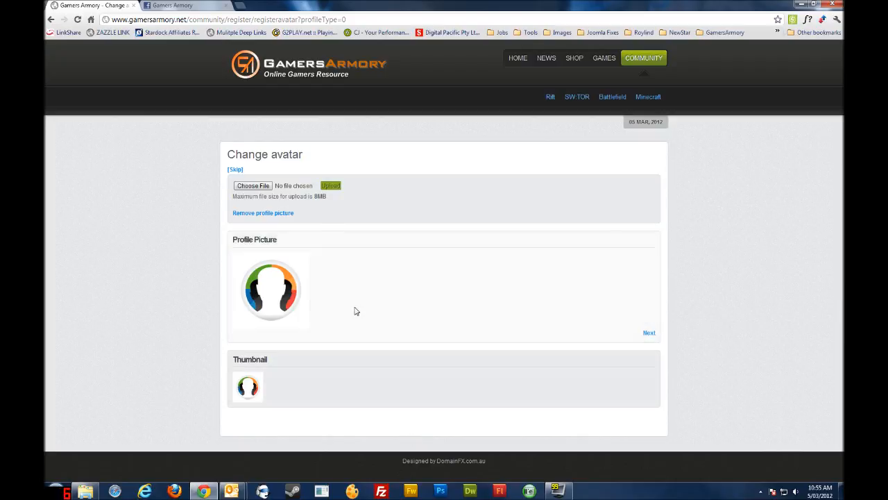
mouse_move(411, 367)
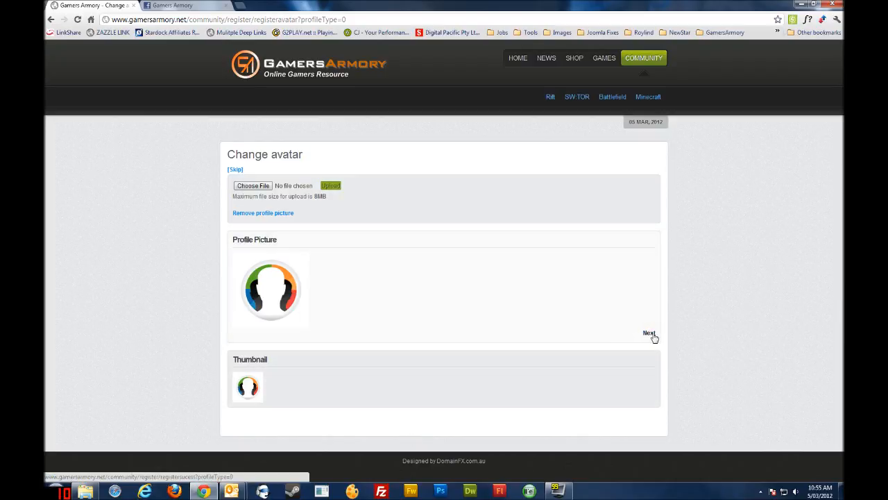
mouse_move(179, 319)
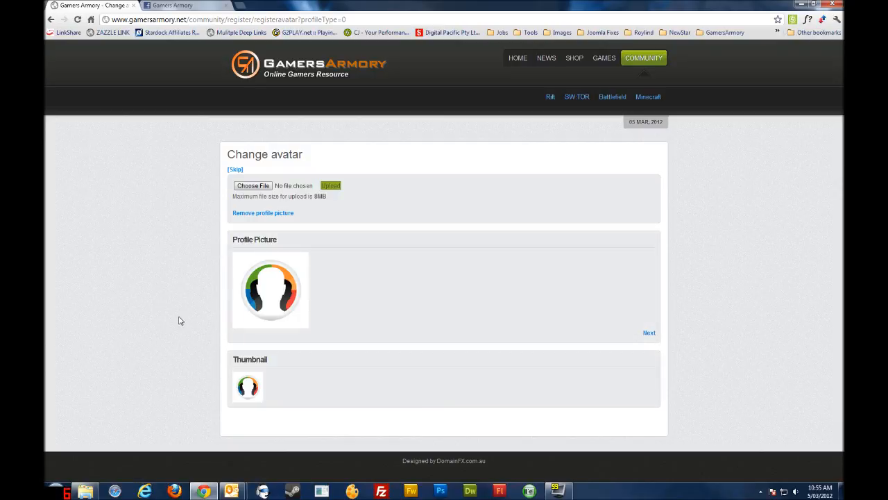
mouse_move(270, 238)
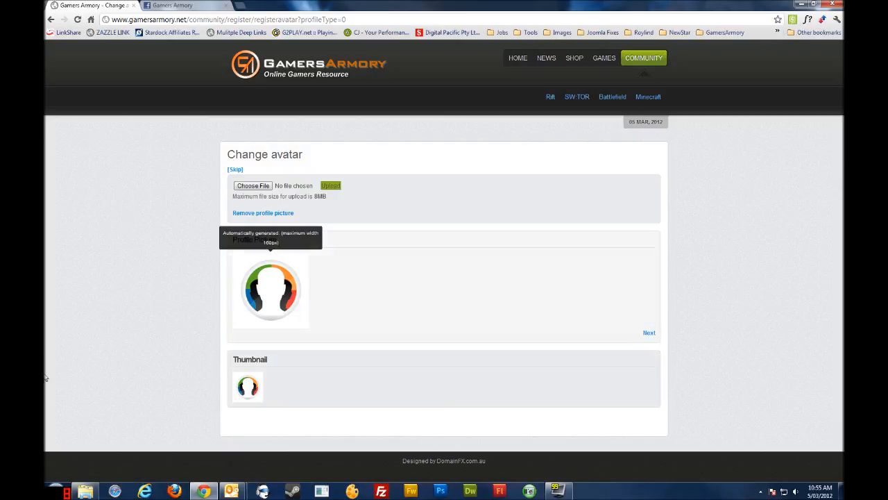
mouse_move(297, 299)
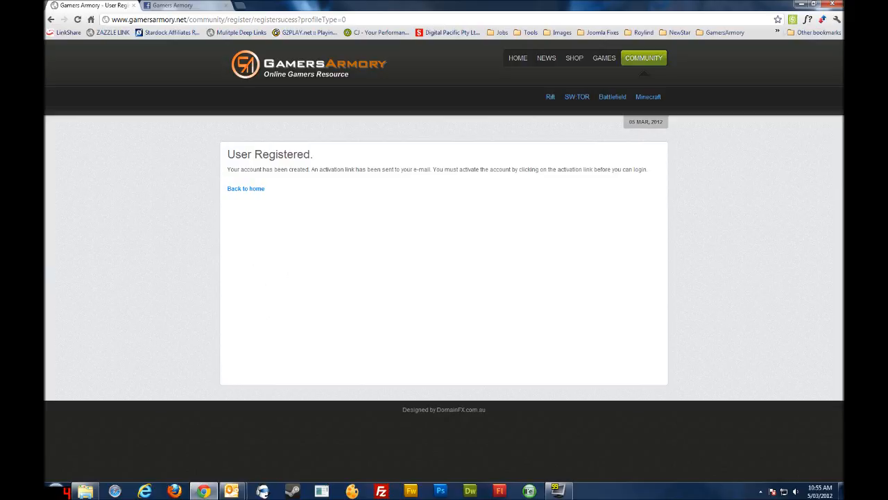
mouse_move(447, 254)
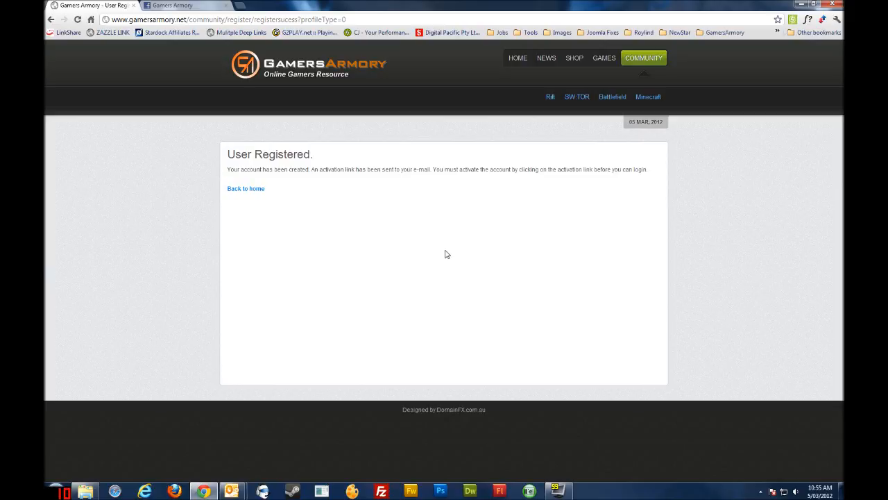
mouse_move(380, 246)
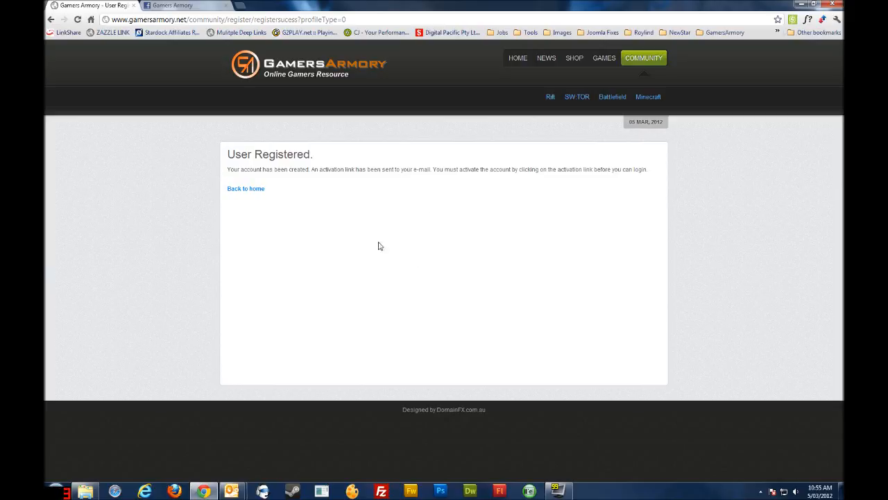
mouse_move(350, 232)
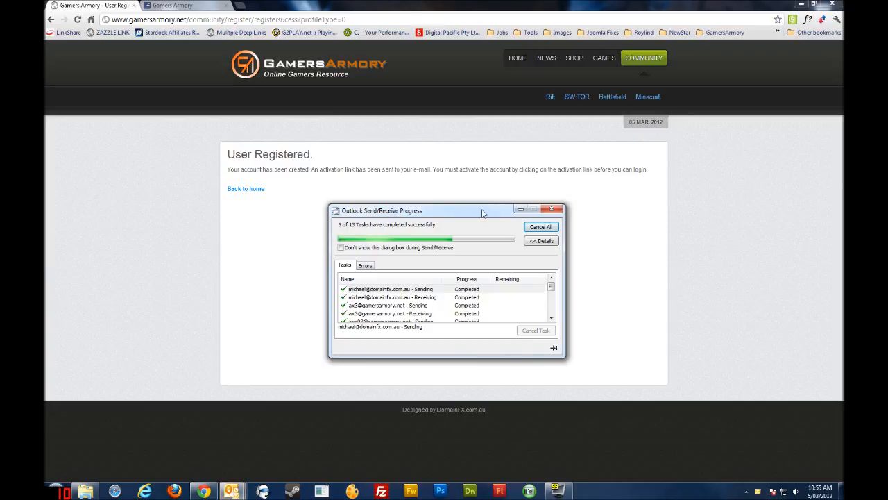
Dismiss the mail send/receive progress window, leaving the User Registered page.
click(552, 208)
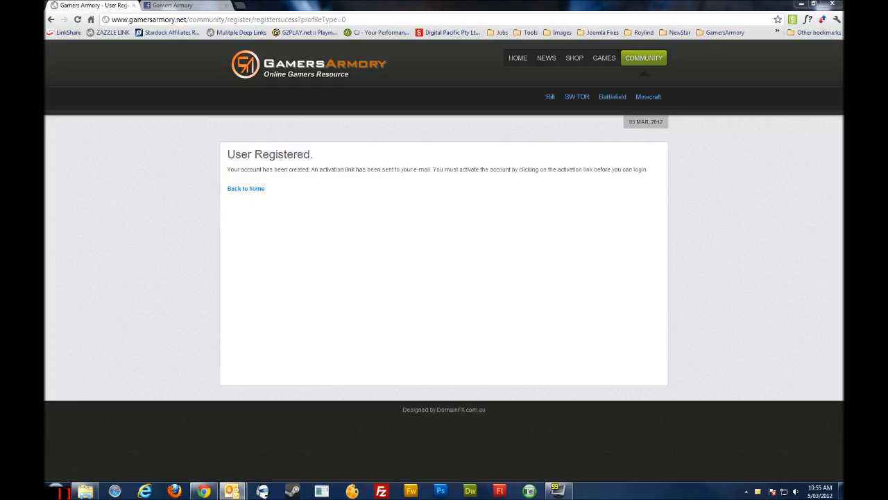
mouse_move(824, 223)
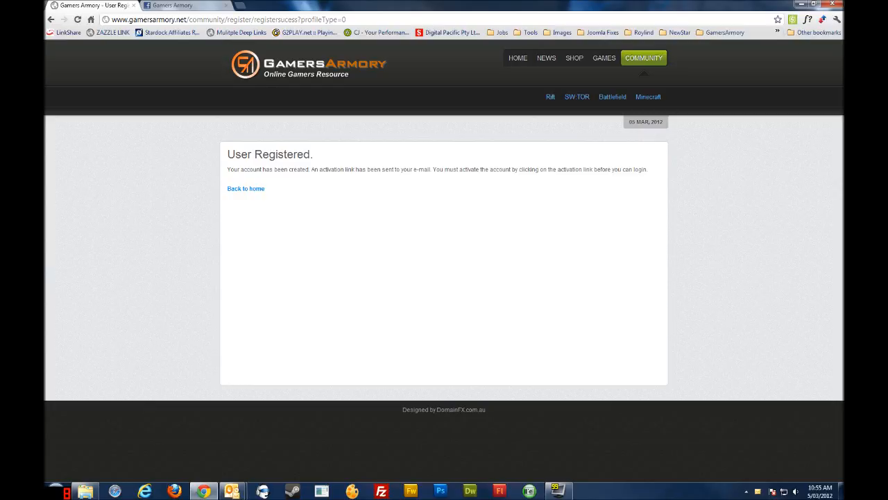
mouse_move(758, 247)
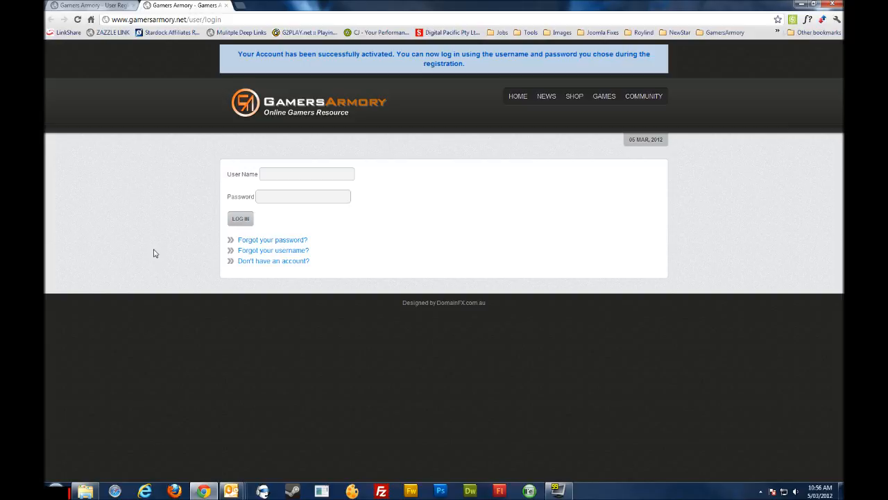
mouse_move(139, 213)
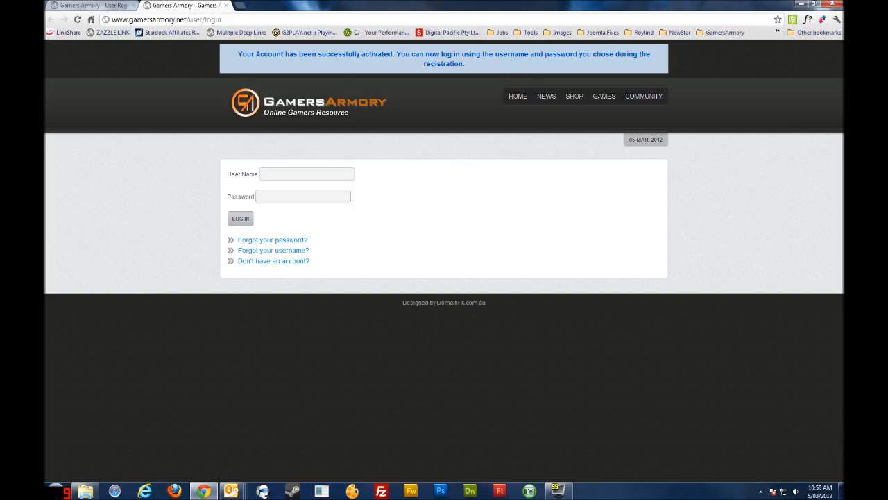
Log in as GamersArmory using the remembered username suggestion to reach the profile page.
click(307, 175)
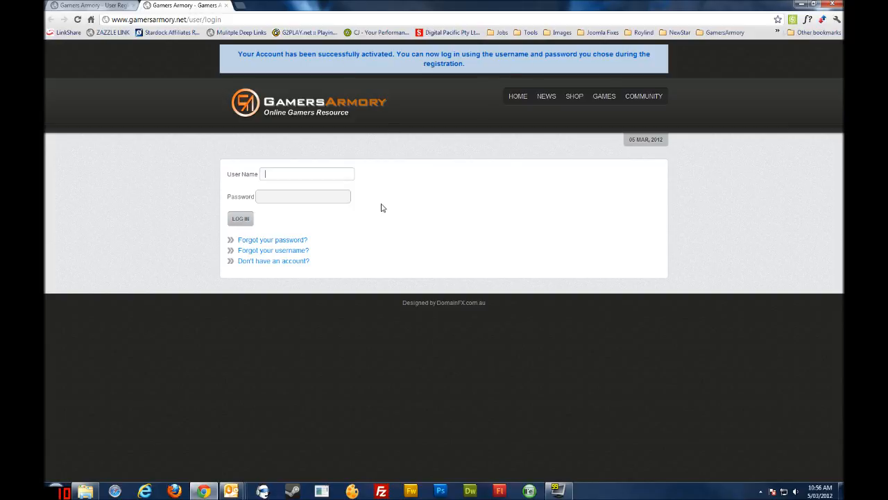
text(Gamer)
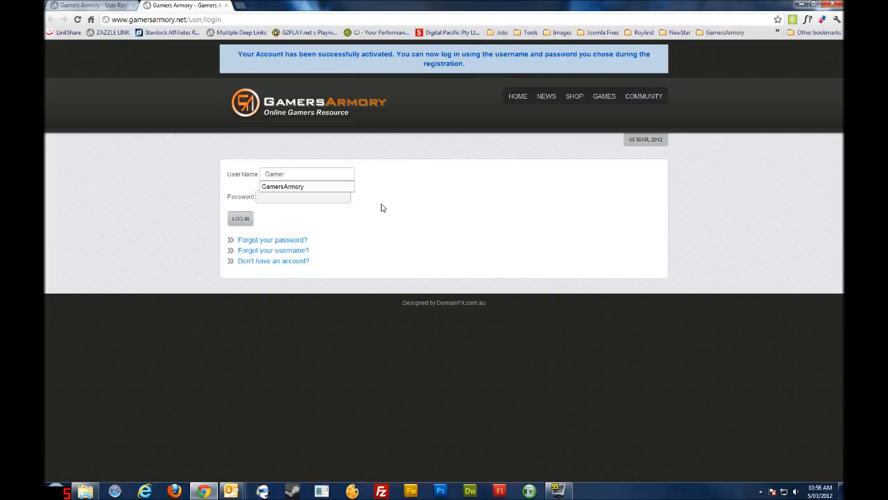
click(283, 186)
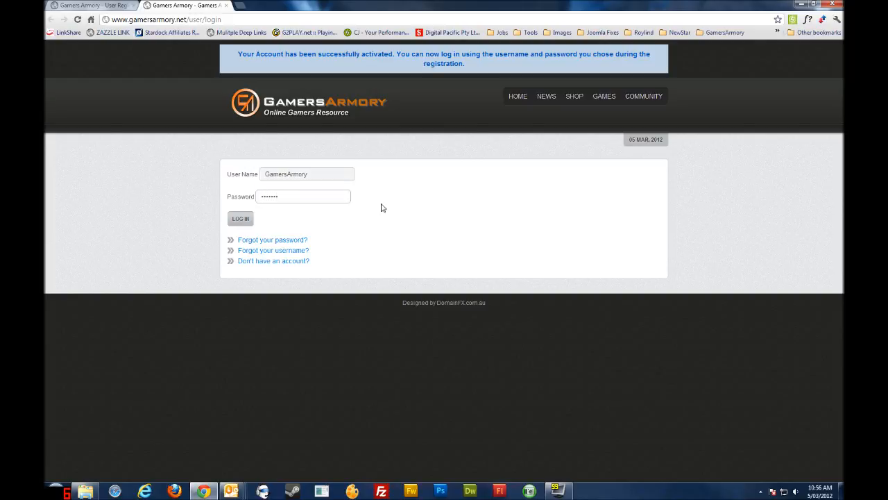
click(240, 218)
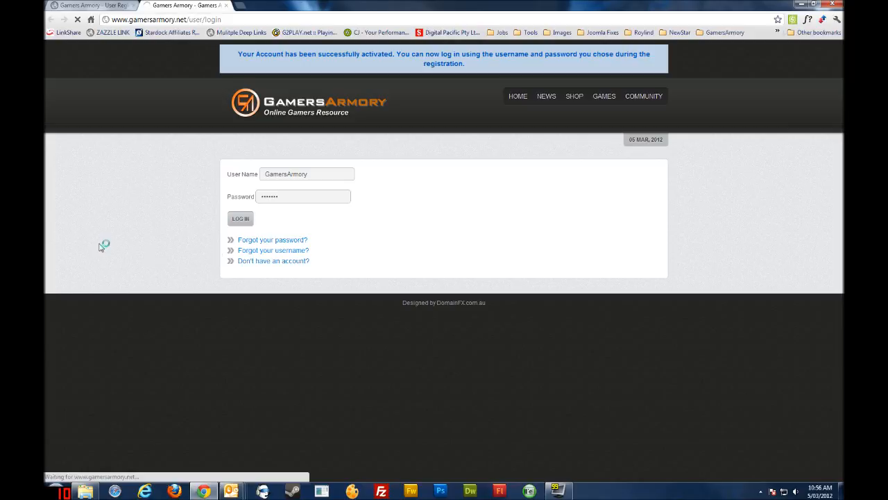
click(240, 219)
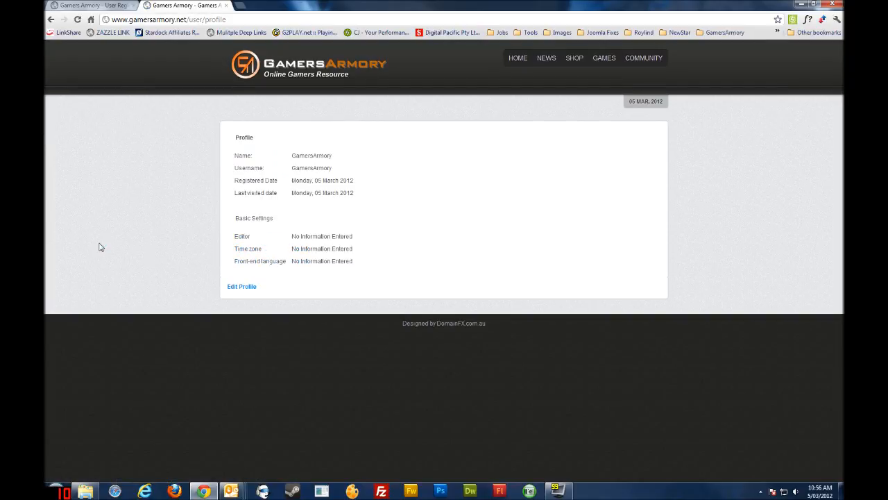
mouse_move(241, 165)
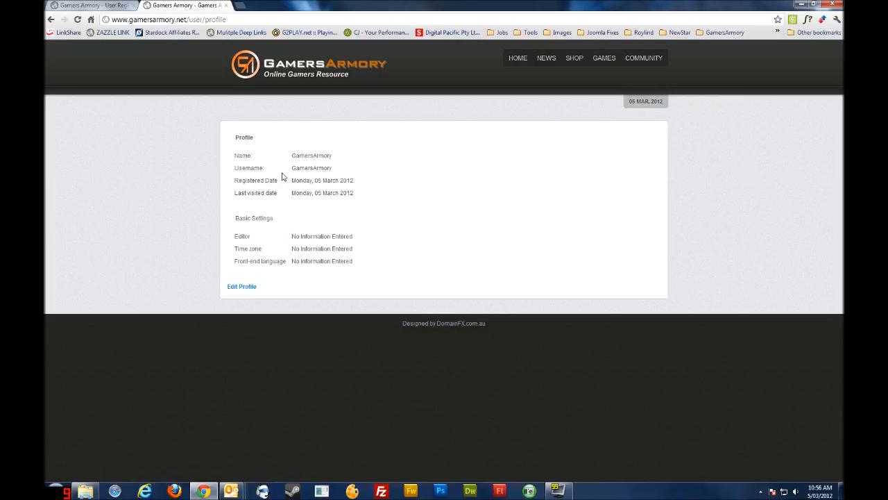
mouse_move(319, 189)
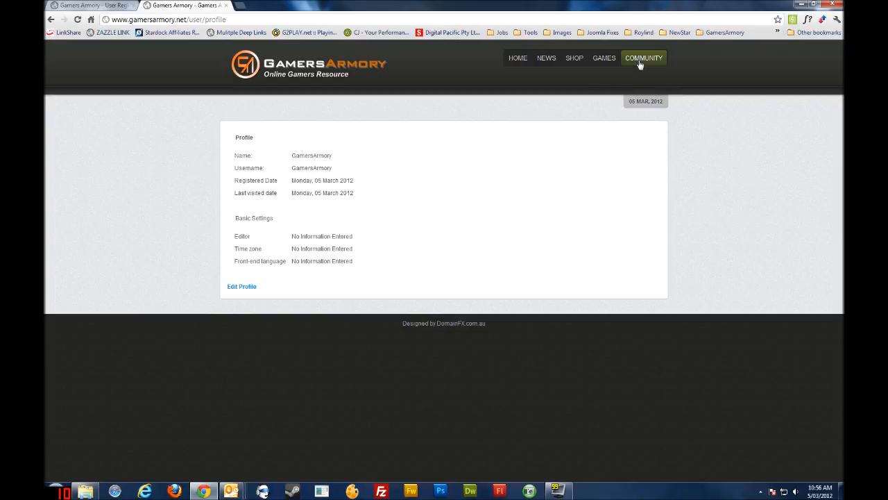
Go to the Community page as the logged-in user and browse recent activities and members.
click(644, 58)
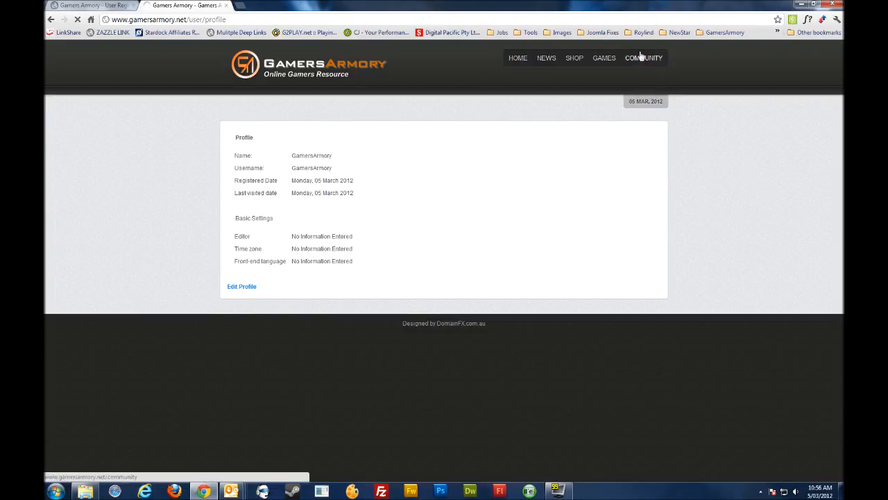
click(644, 58)
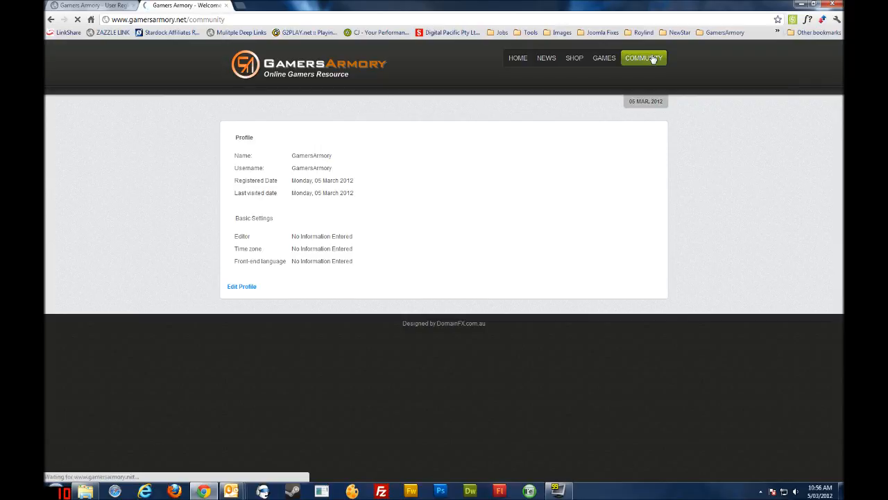
click(644, 59)
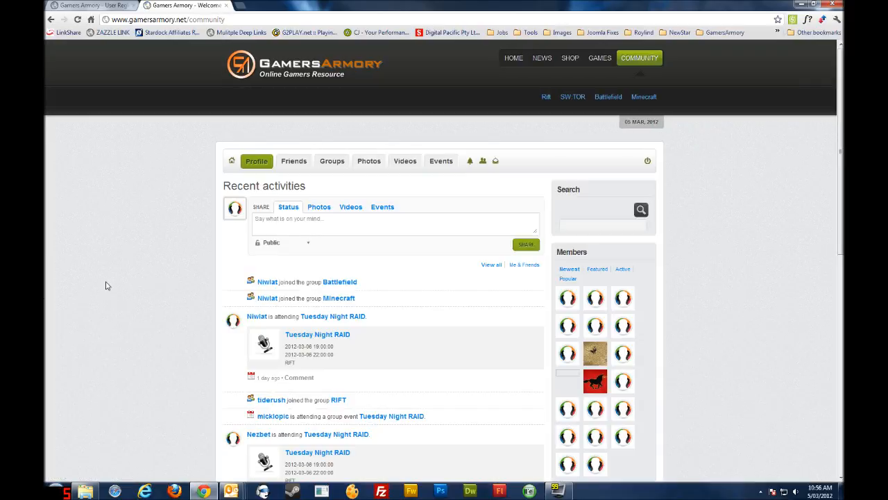
click(255, 161)
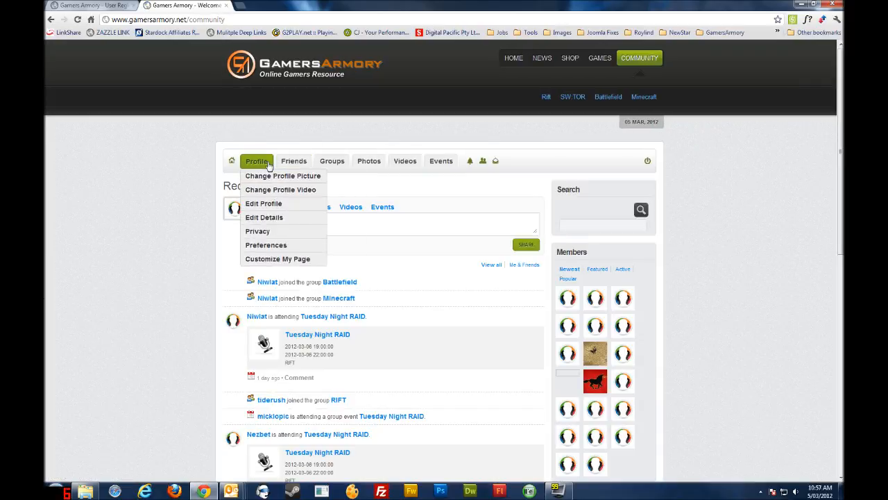
click(406, 161)
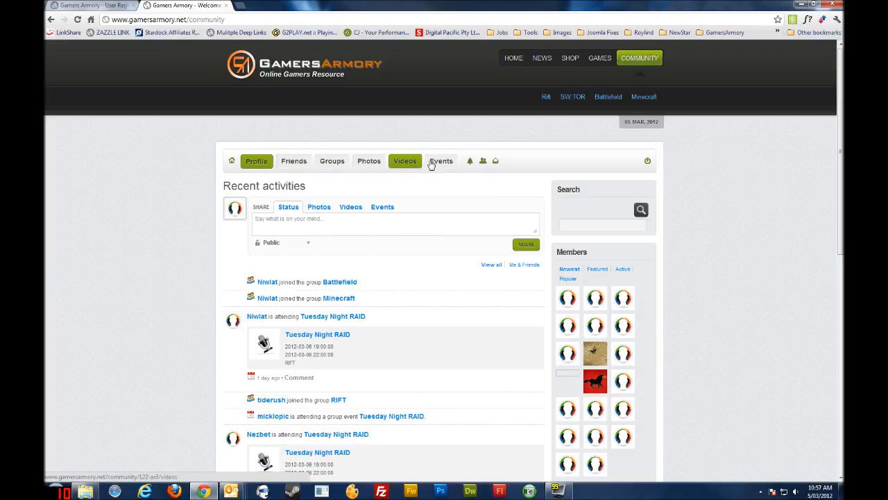
mouse_move(146, 240)
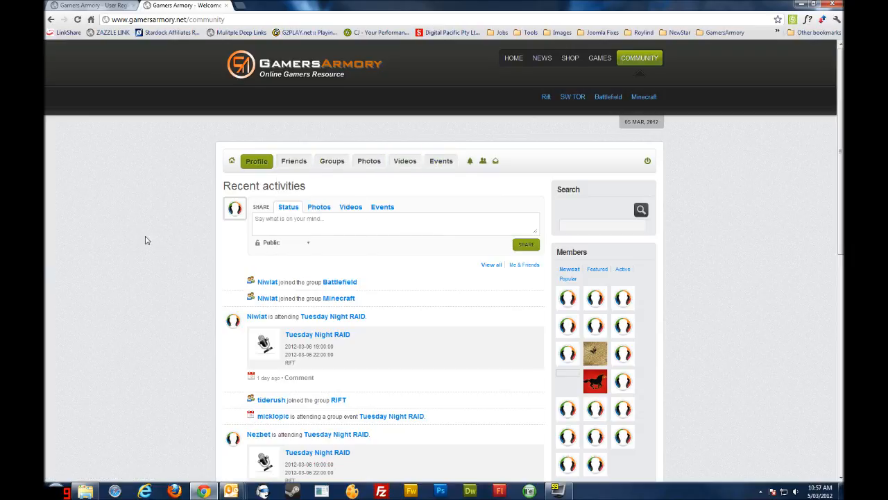
scroll(down, 3)
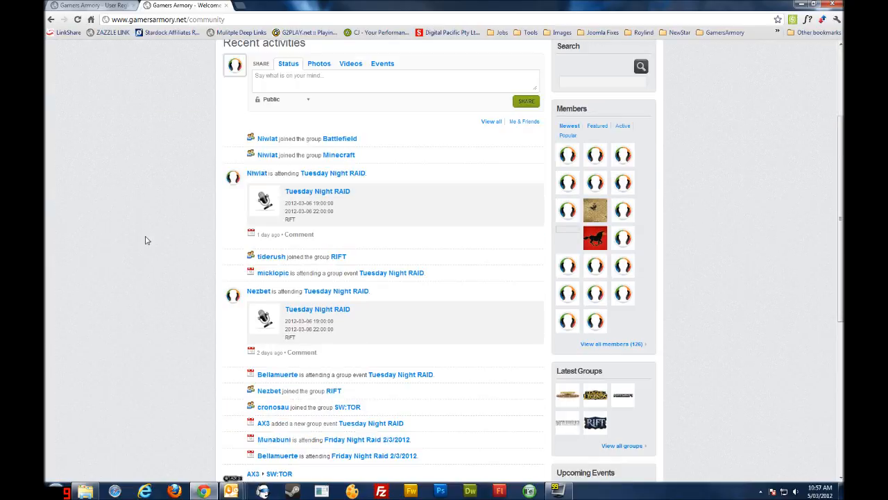
scroll(up, 3)
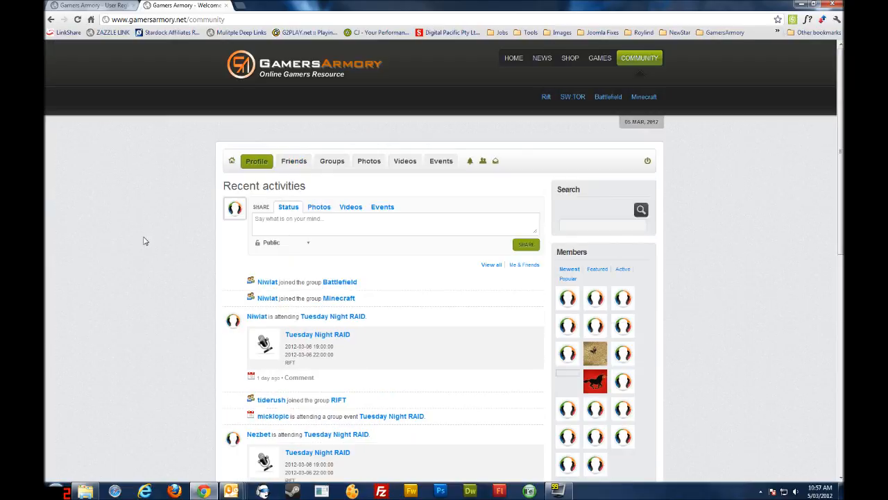
mouse_move(547, 97)
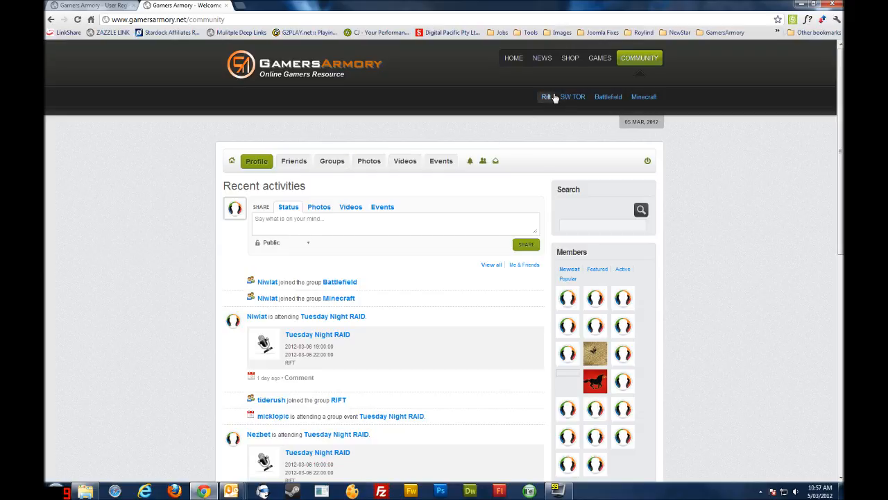
mouse_move(572, 97)
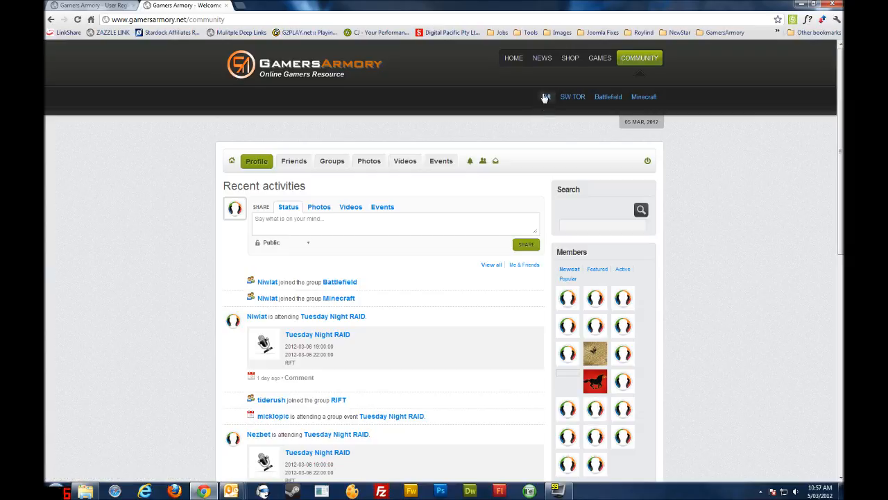
Go to the RIFT group page from the community listing.
click(547, 97)
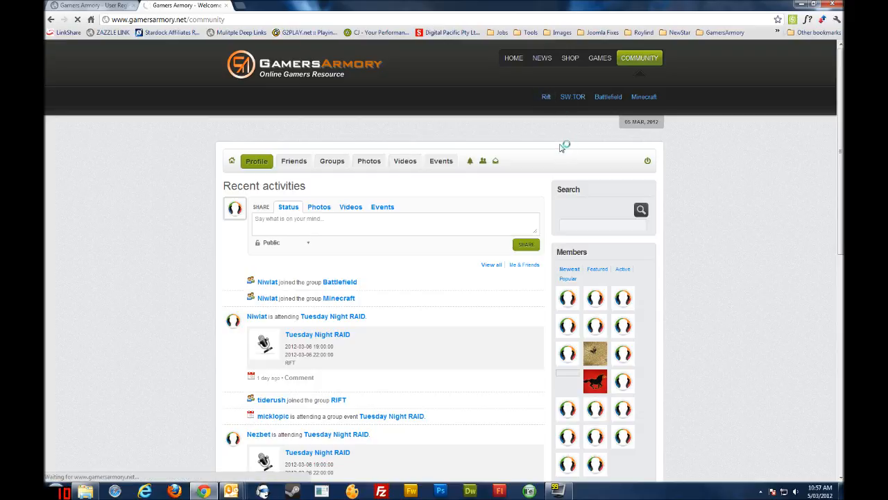
Show the RIFT group's Discussions list with threads like 'Rift 1.7 is here'.
click(338, 399)
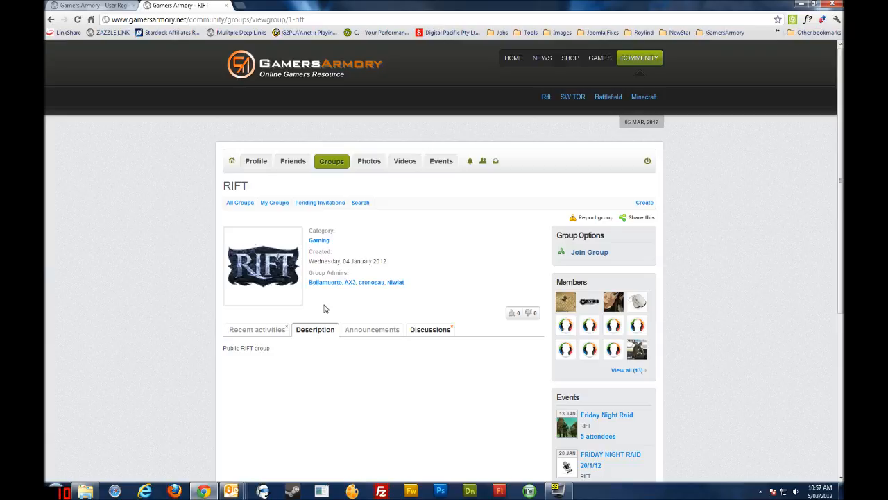
scroll(down, 3)
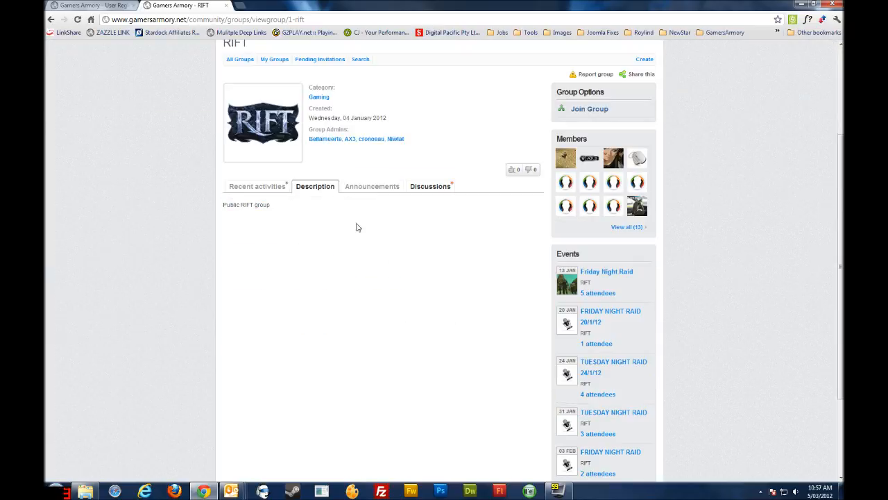
click(431, 185)
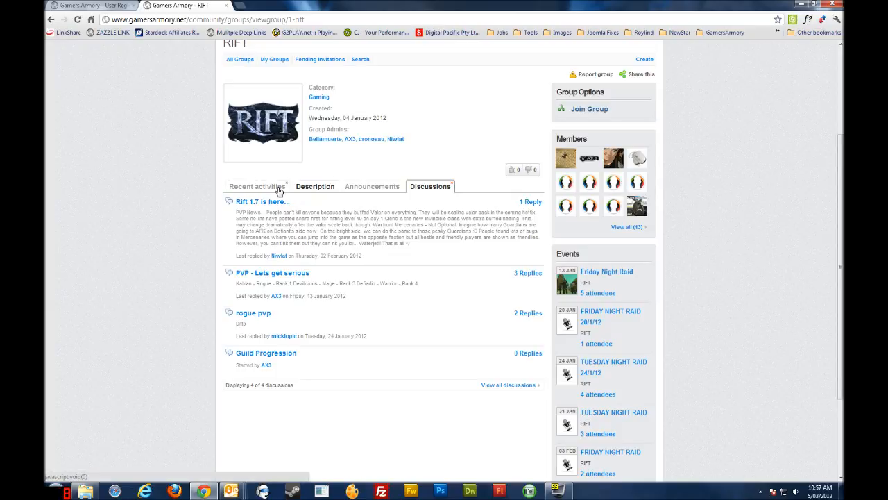
mouse_move(272, 211)
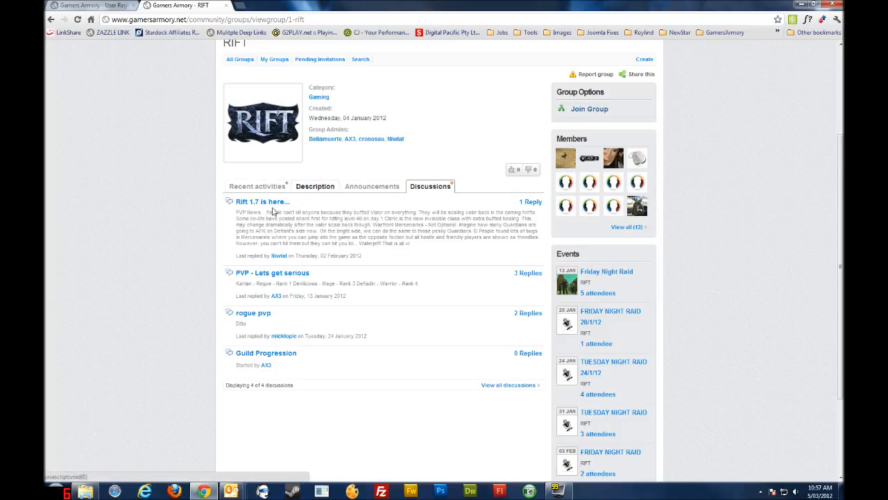
mouse_move(302, 316)
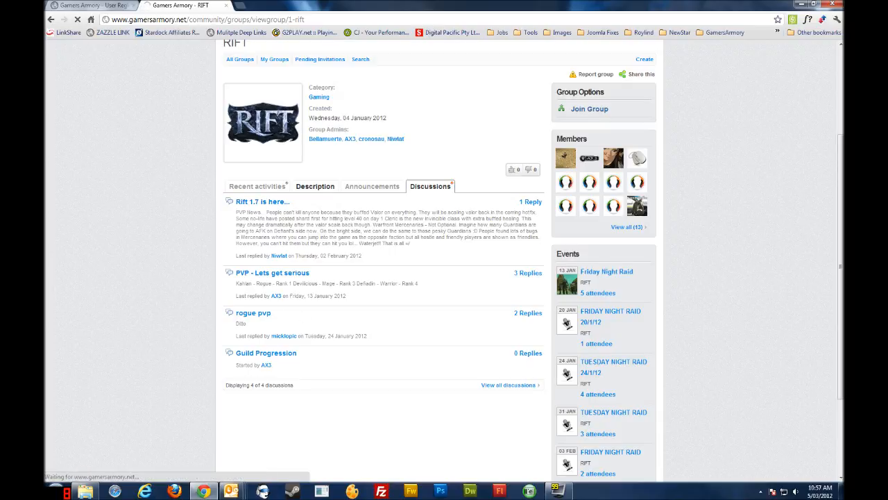
click(262, 201)
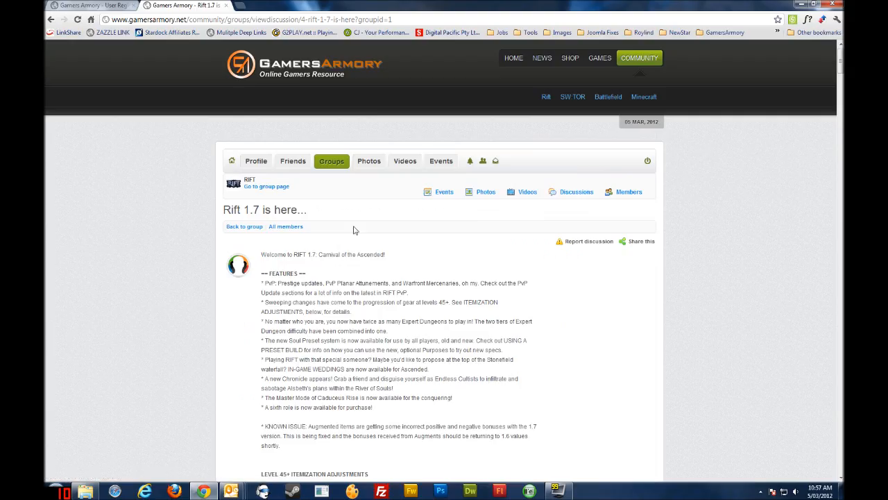
scroll(down, 3)
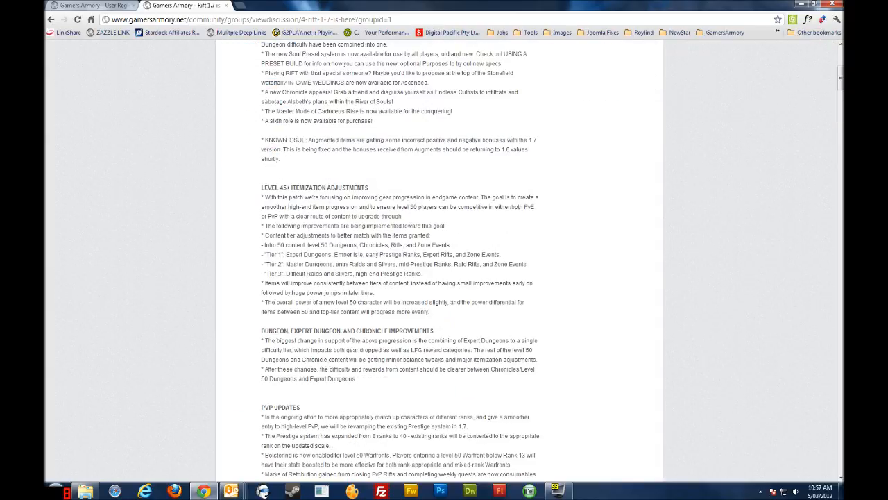
scroll(down, 3)
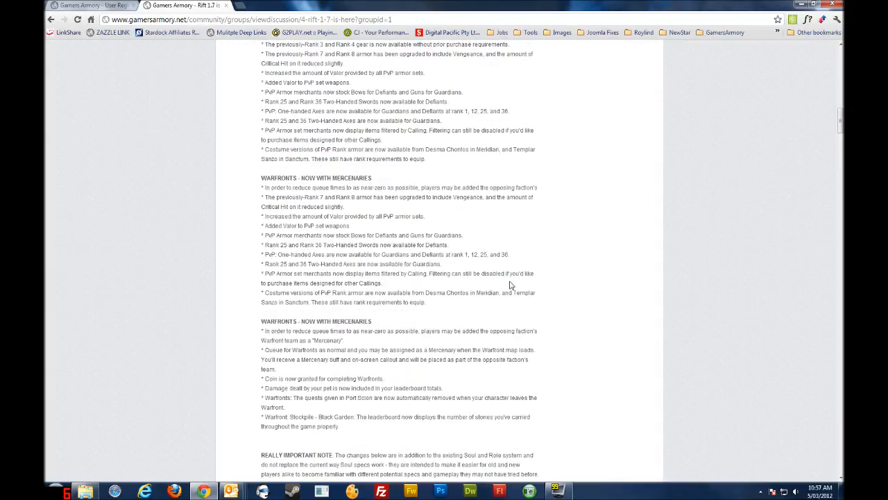
scroll(down, 3)
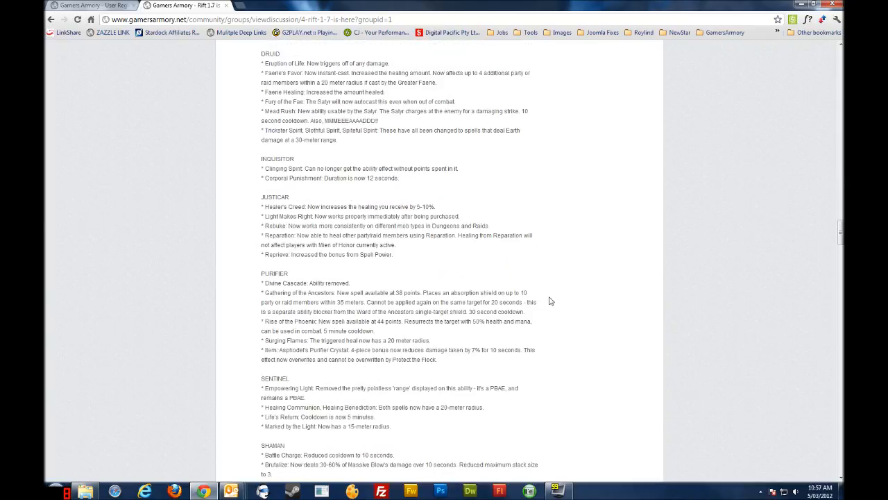
scroll(down, 3)
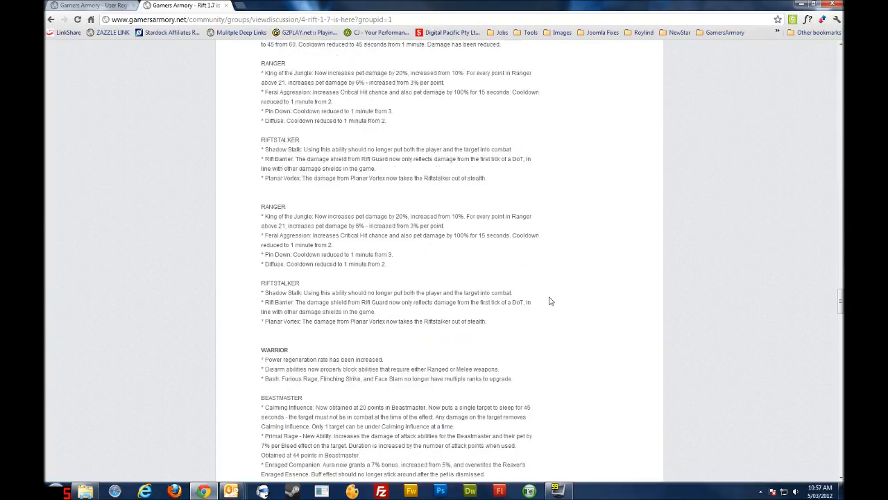
scroll(down, 3)
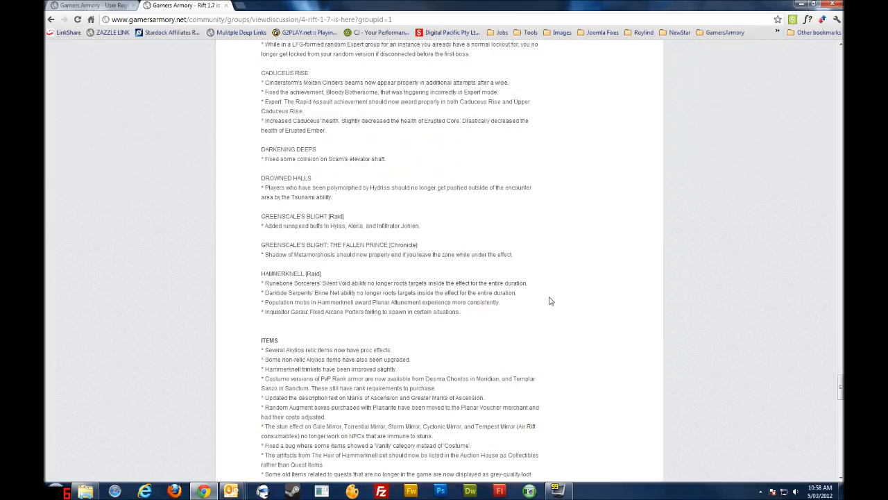
scroll(down, 3)
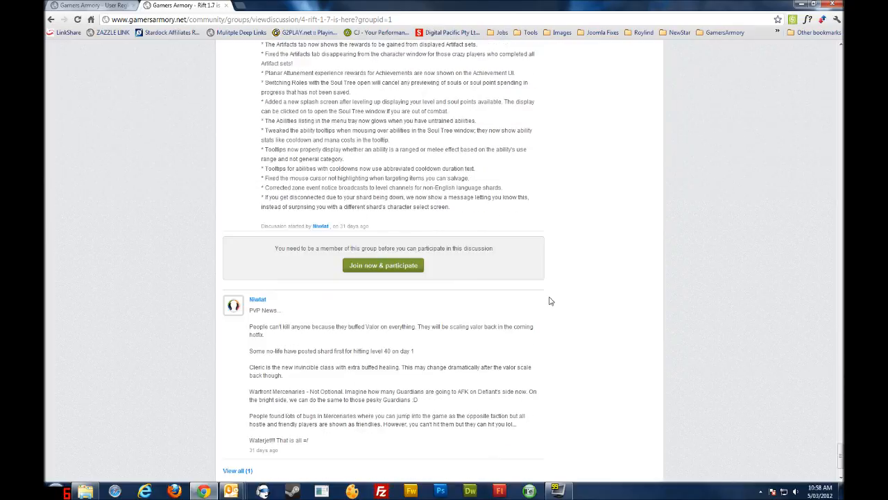
scroll(down, 3)
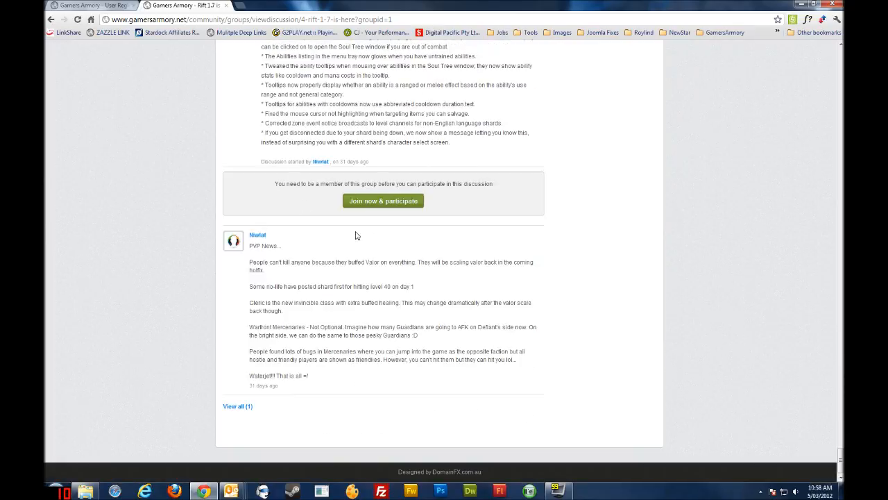
mouse_move(257, 405)
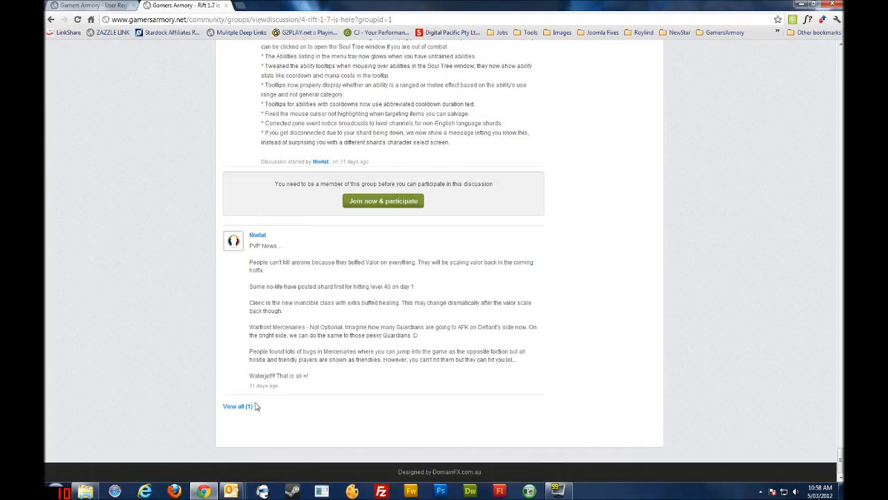
mouse_move(258, 256)
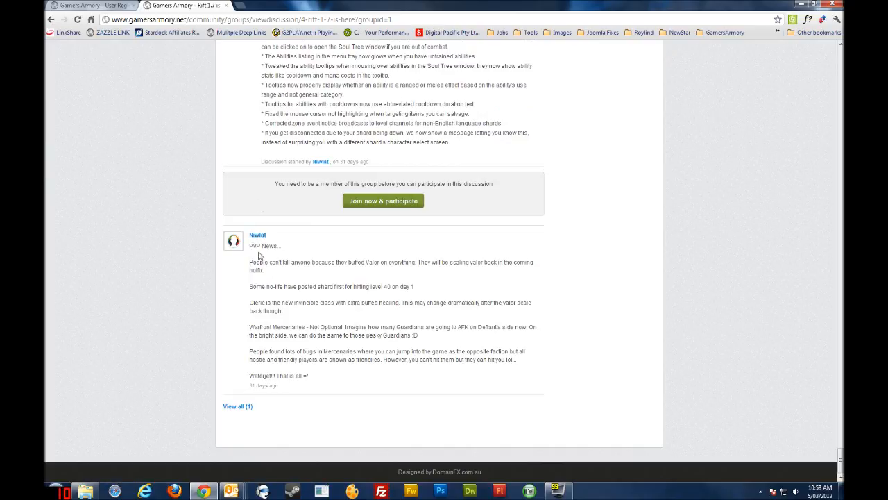
mouse_move(92, 253)
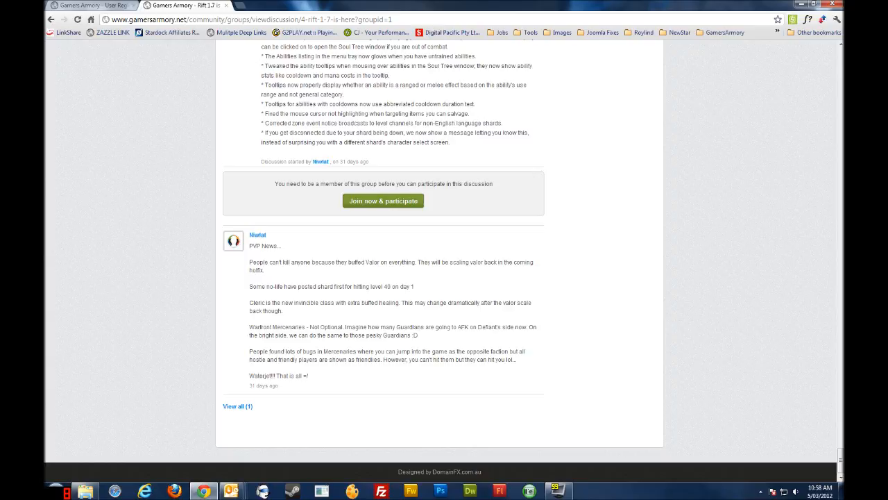
mouse_move(535, 202)
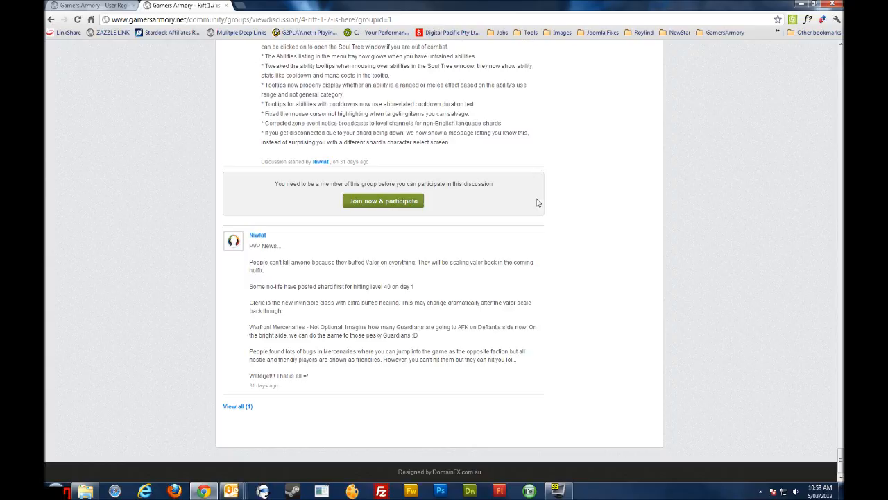
mouse_move(497, 200)
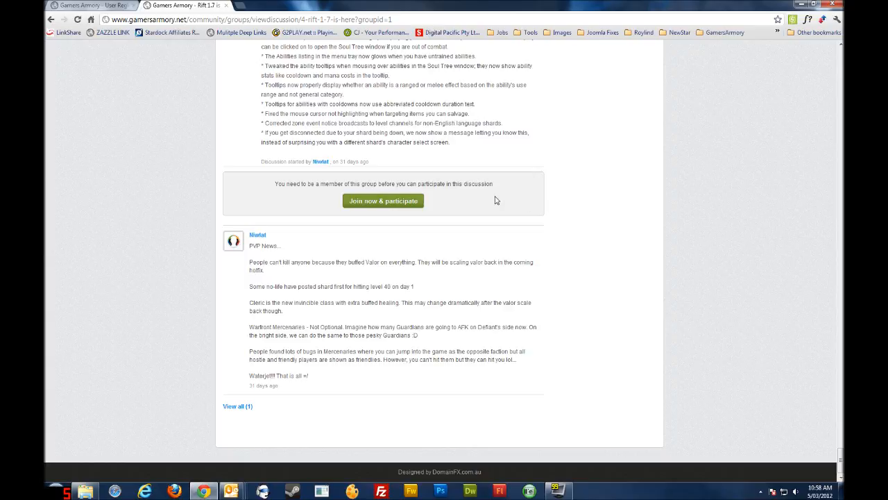
mouse_move(455, 197)
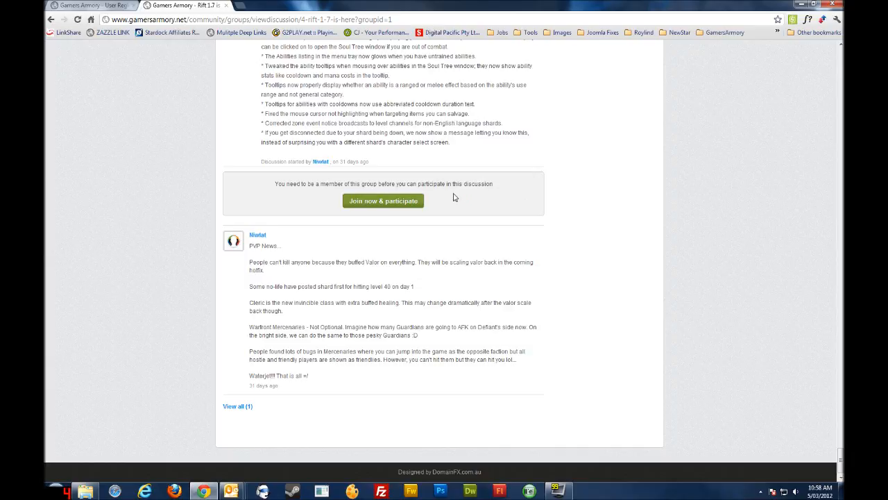
mouse_move(389, 211)
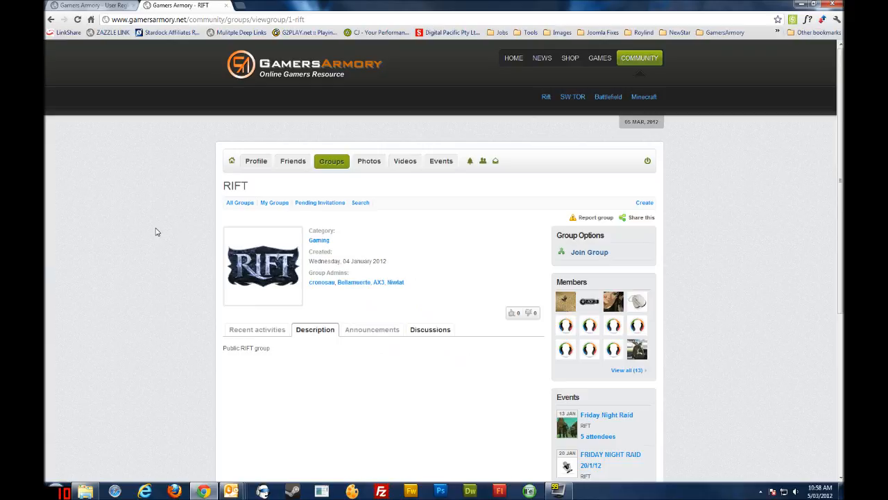
mouse_move(589, 253)
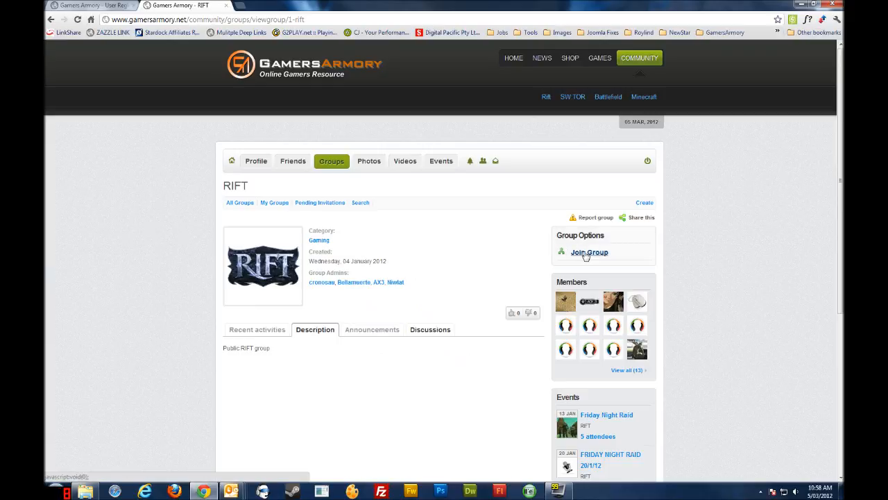
mouse_move(586, 247)
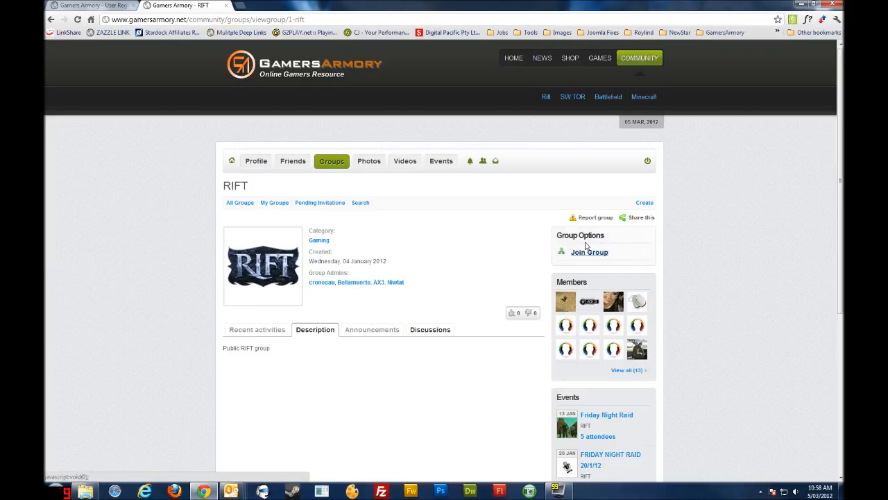
mouse_move(591, 258)
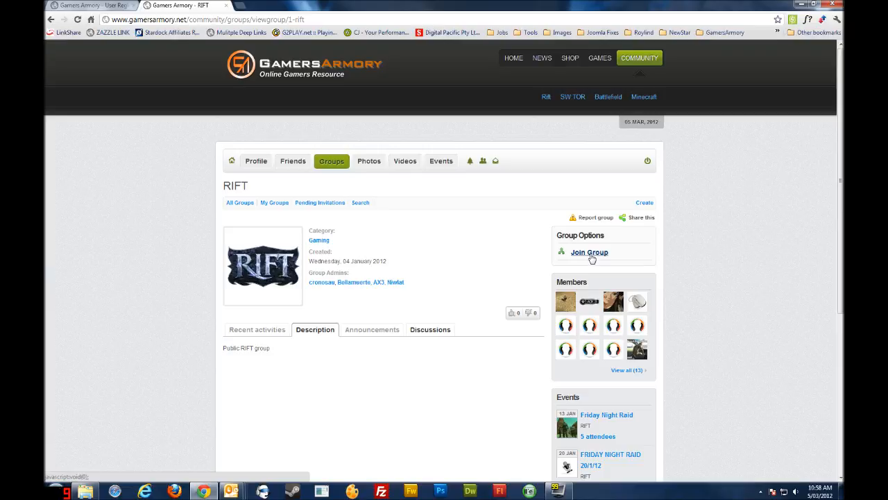
Join the RIFT group and review its activity feed with the leave option now shown.
click(589, 253)
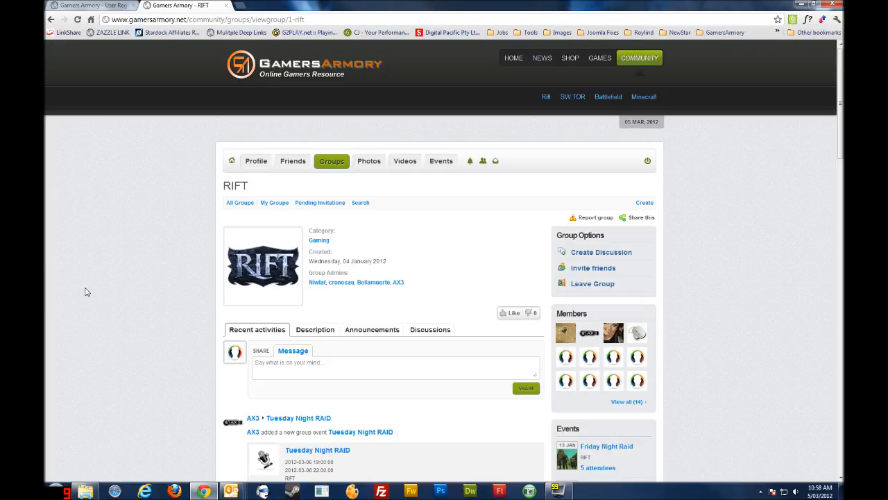
scroll(down, 3)
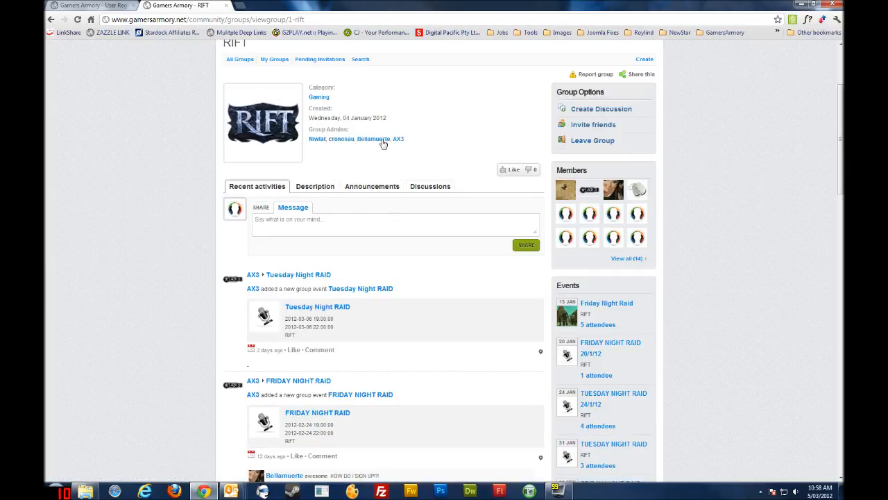
mouse_move(116, 191)
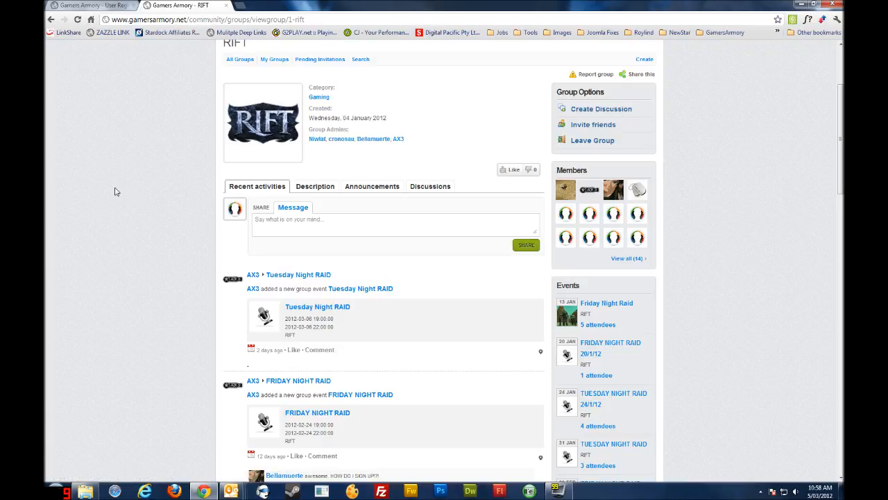
scroll(up, 3)
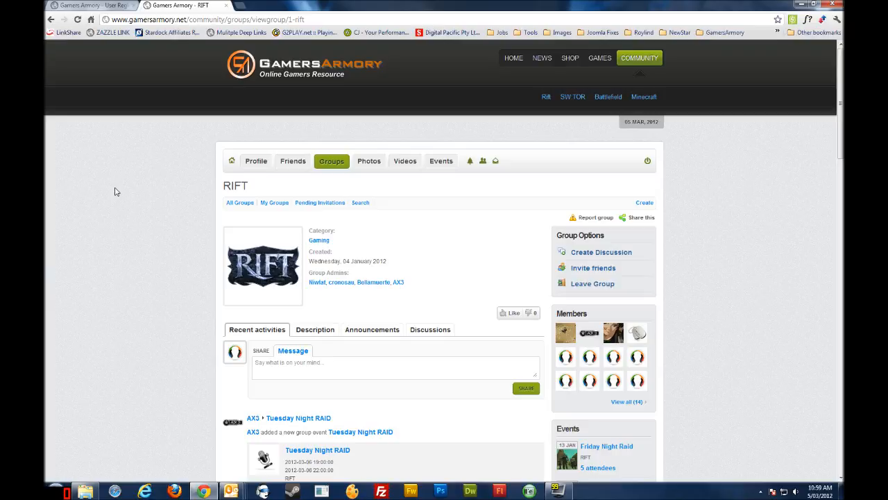
mouse_move(122, 239)
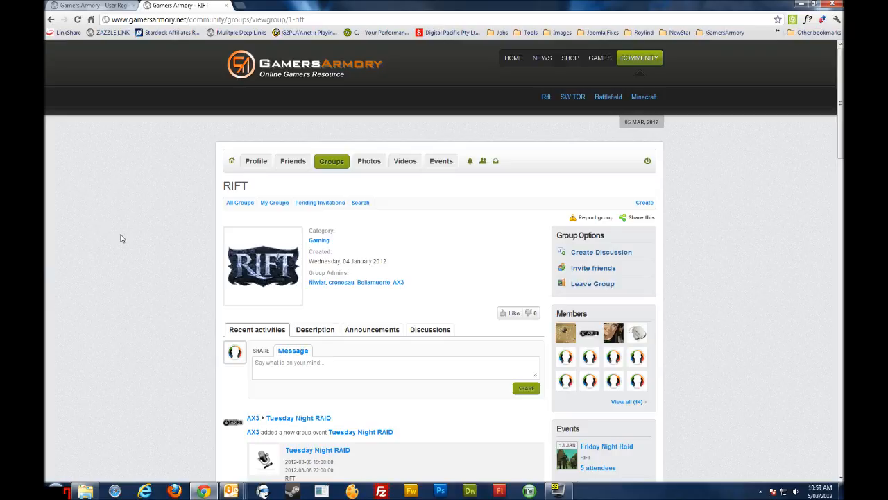
scroll(down, 3)
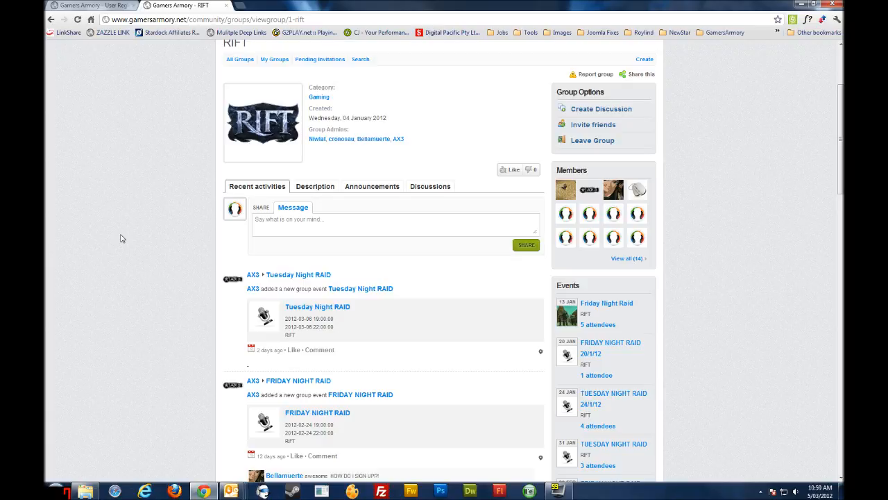
mouse_move(361, 187)
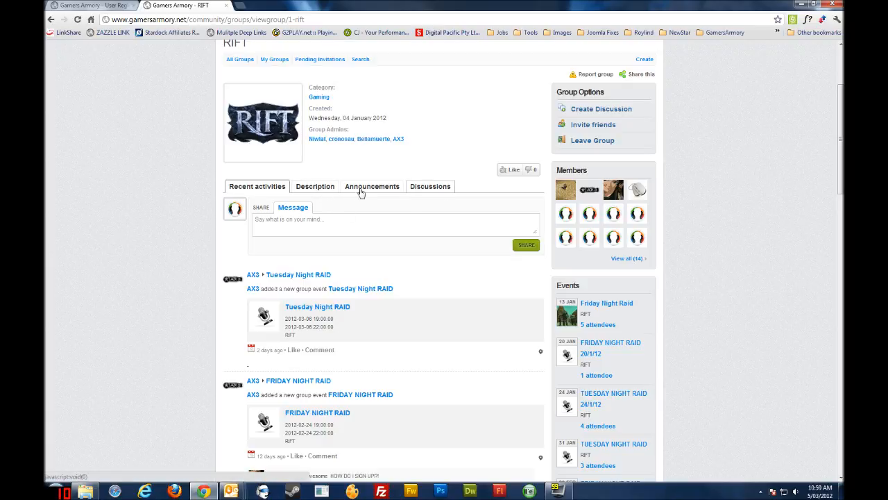
mouse_move(316, 307)
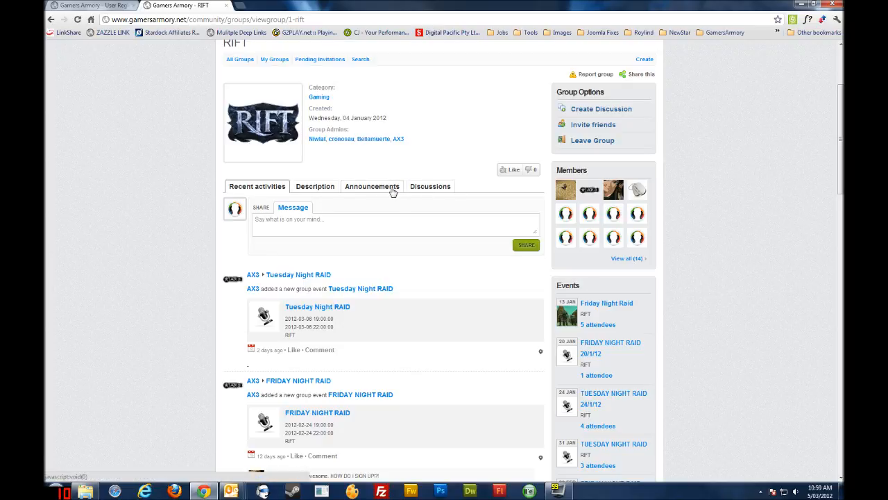
Check the group's Announcements, then return to Recent activities with the RAID events.
click(372, 186)
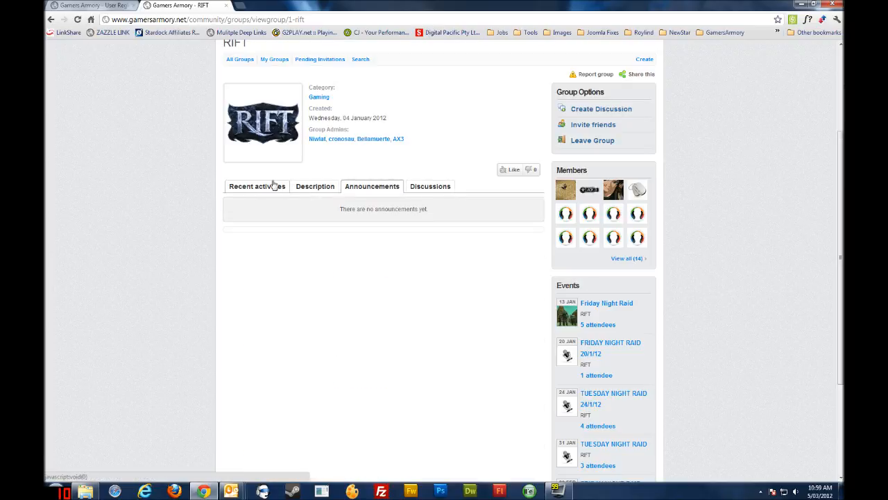
click(255, 186)
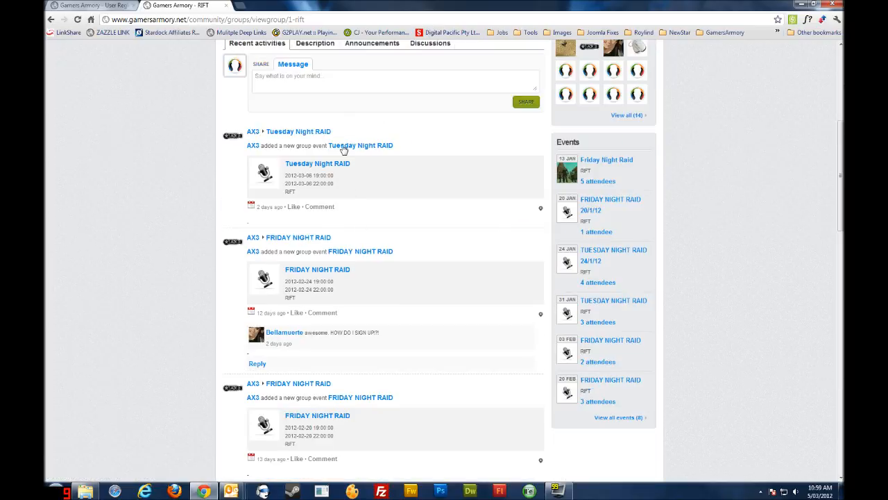
scroll(up, 3)
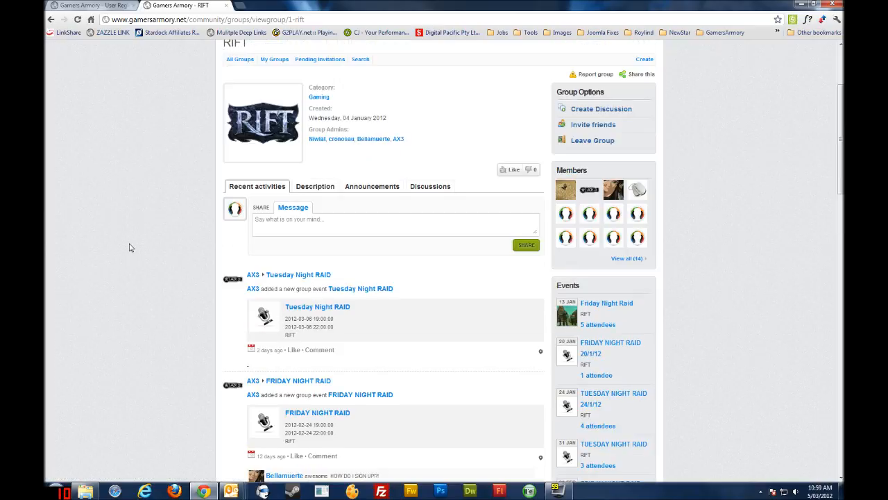
scroll(up, 3)
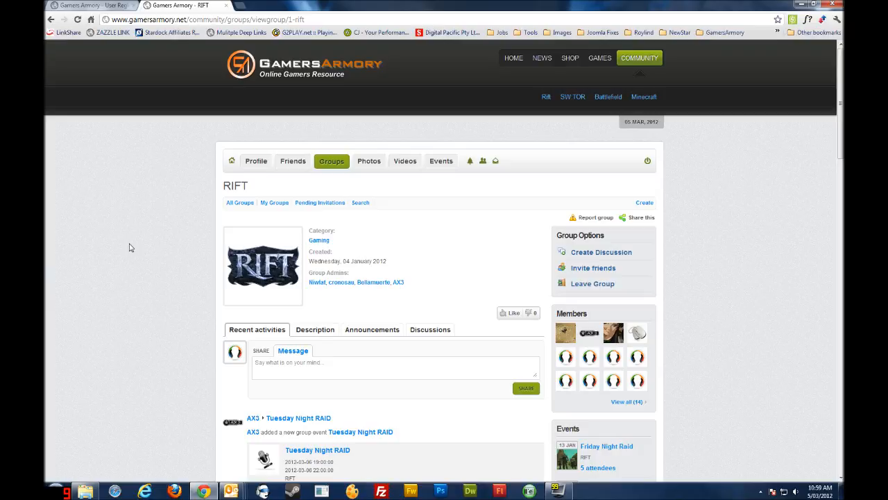
Scroll through the RIFT group's recent activities and events such as Tuesday Night RAID.
scroll(down, 3)
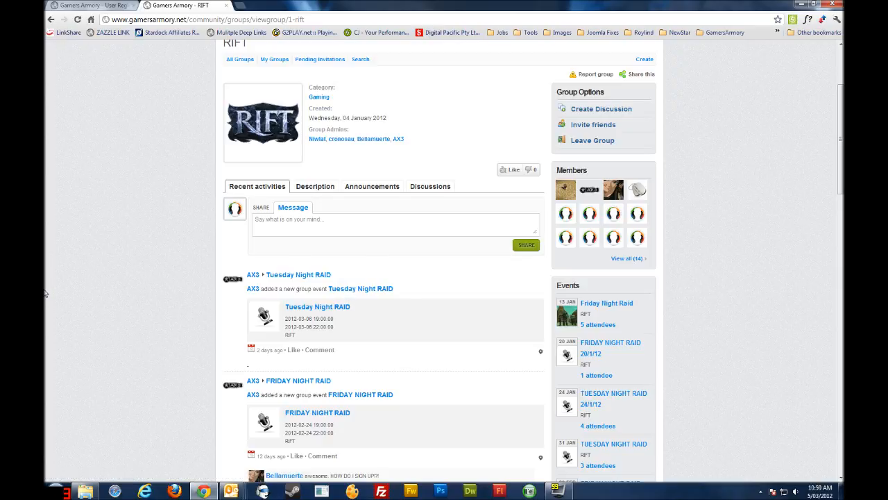
scroll(down, 3)
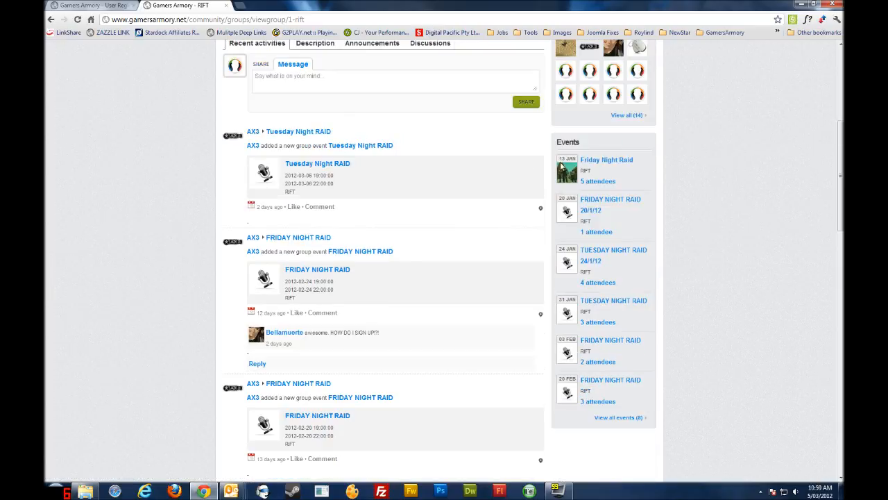
mouse_move(622, 283)
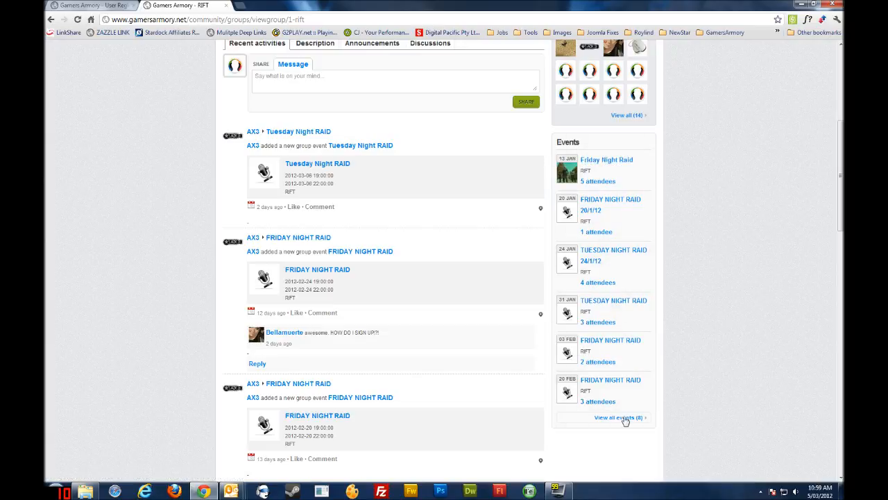
scroll(up, 3)
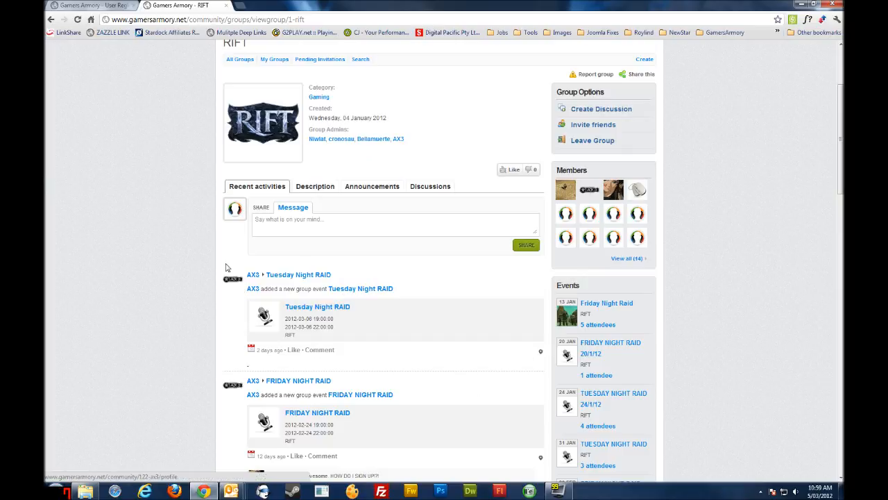
mouse_move(55, 264)
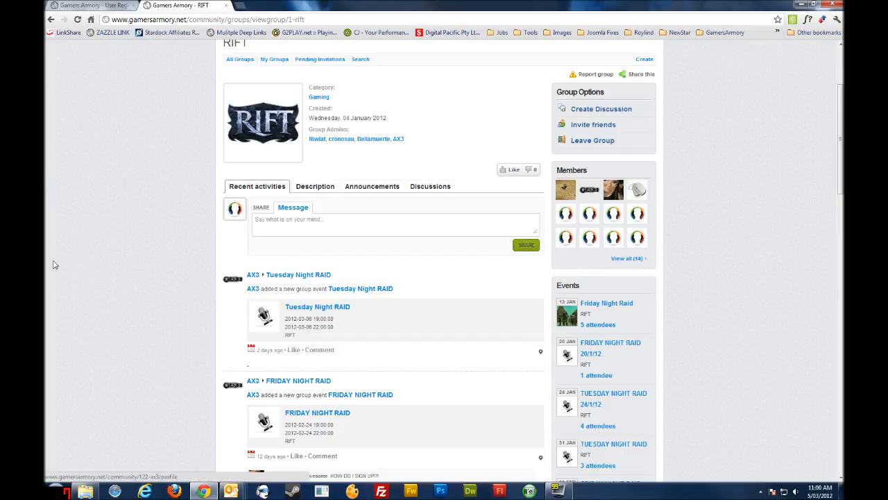
mouse_move(100, 247)
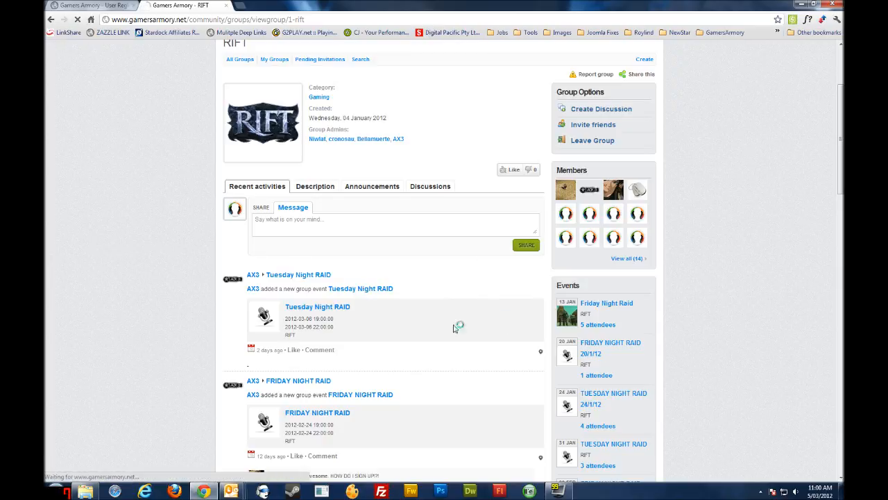
mouse_move(84, 300)
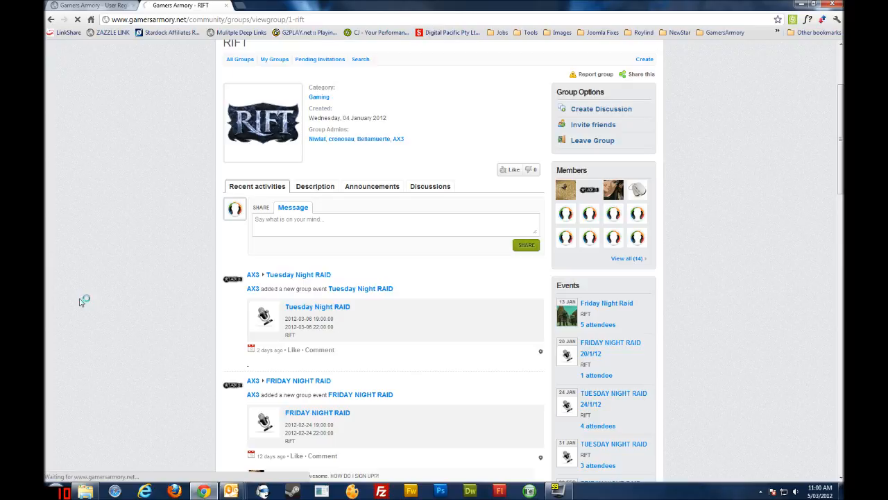
Mark the account as attending the Tuesday Night RAID event via the Your Response dropdown.
click(316, 307)
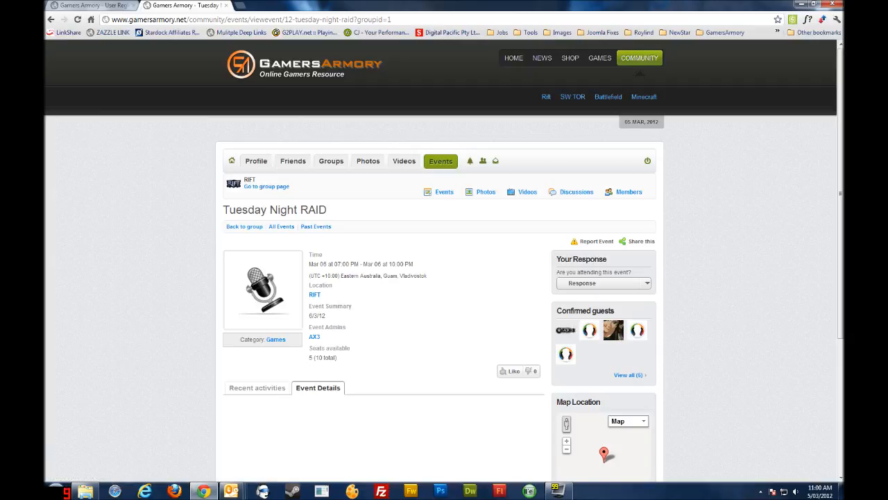
double_click(322, 357)
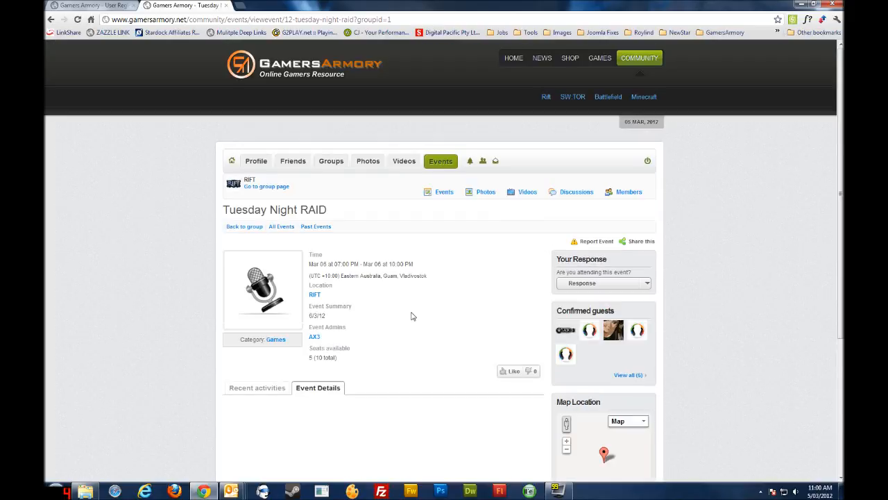
mouse_move(466, 322)
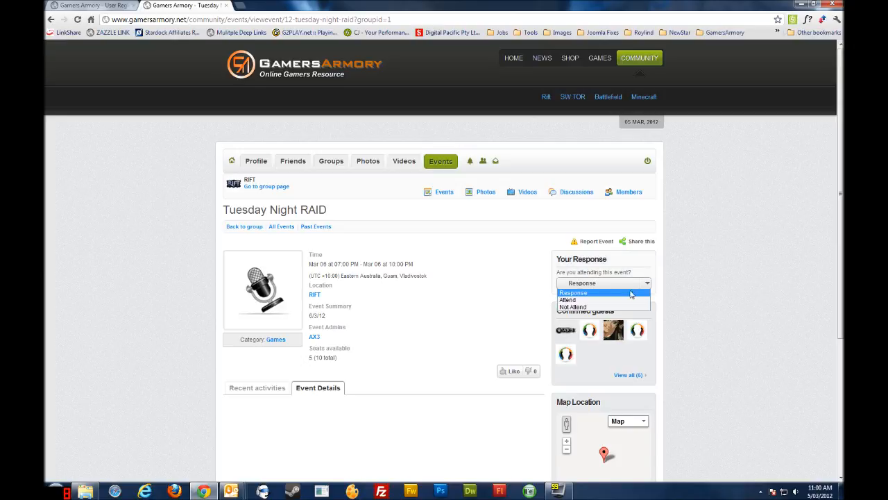
click(567, 300)
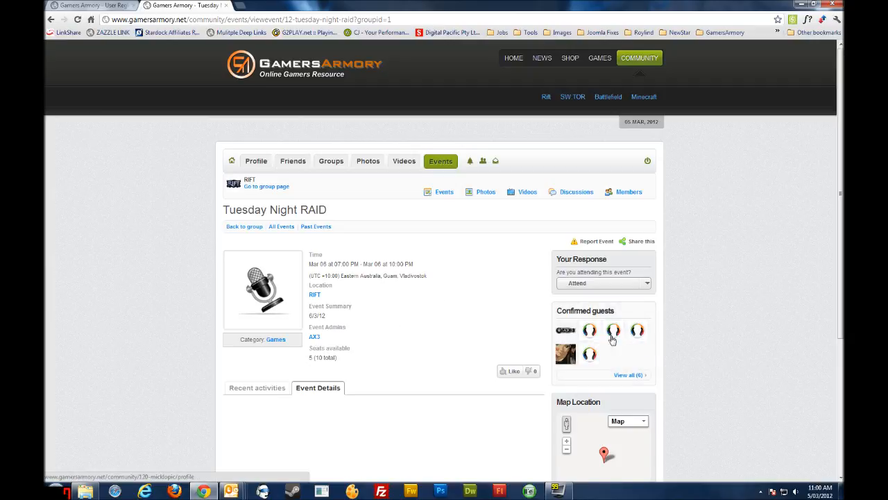
mouse_move(613, 337)
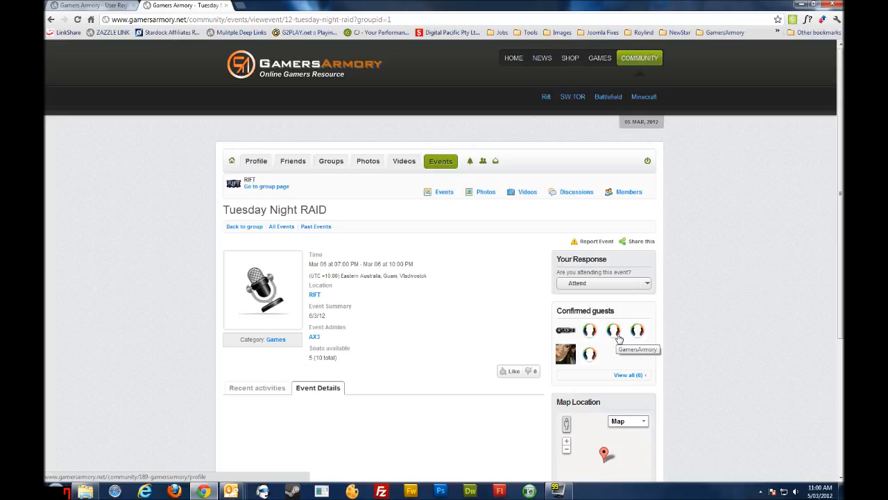
mouse_move(530, 330)
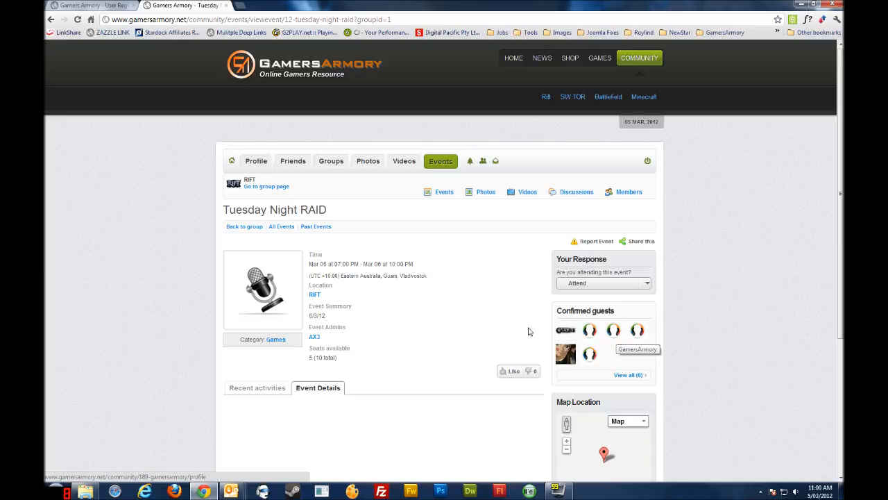
mouse_move(460, 335)
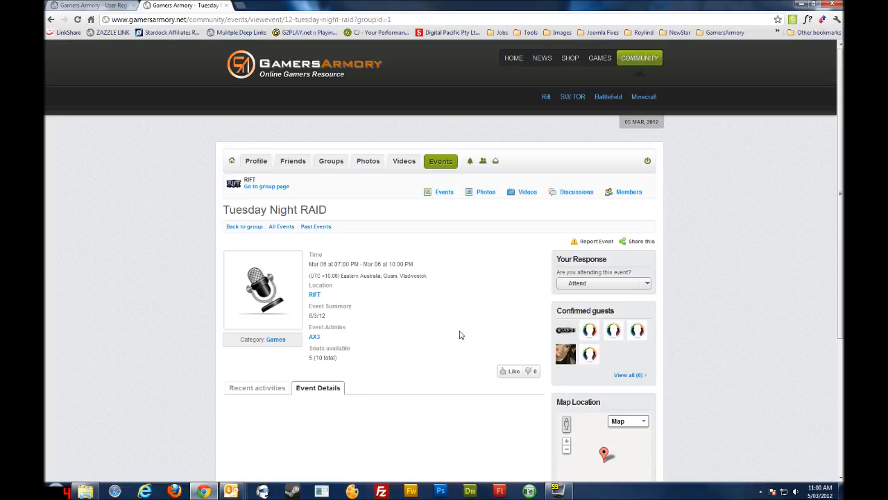
mouse_move(444, 337)
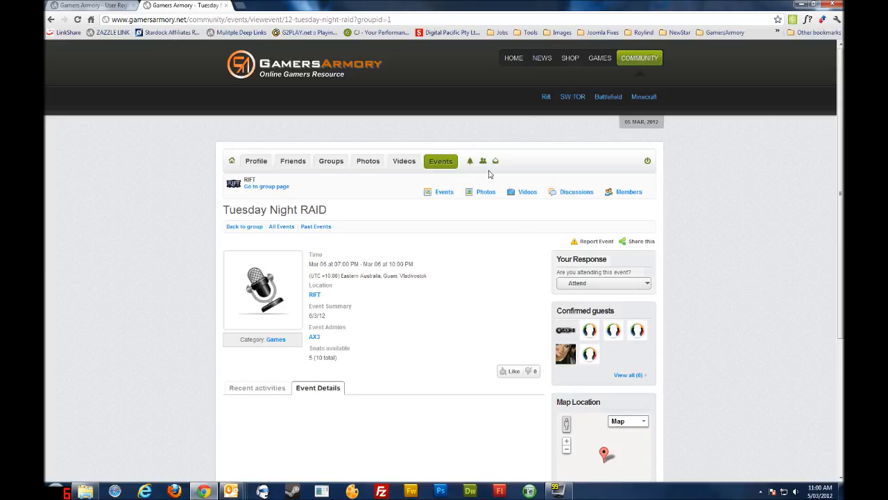
mouse_move(470, 161)
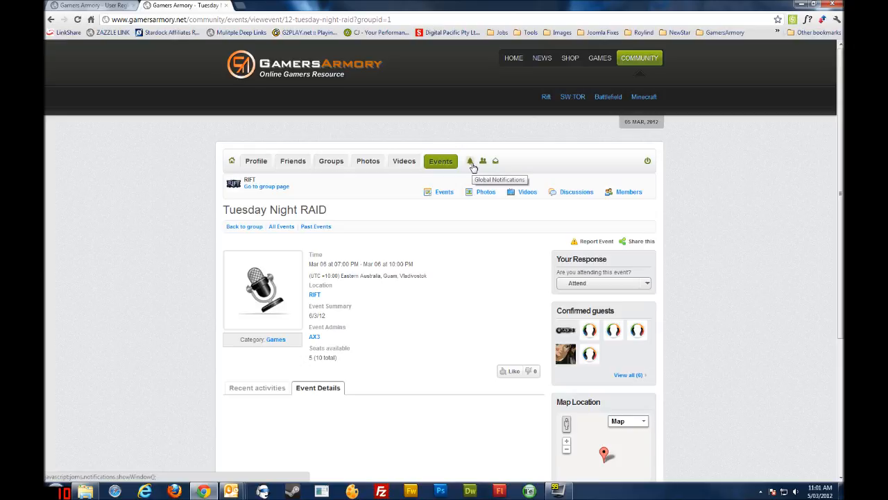
mouse_move(435, 274)
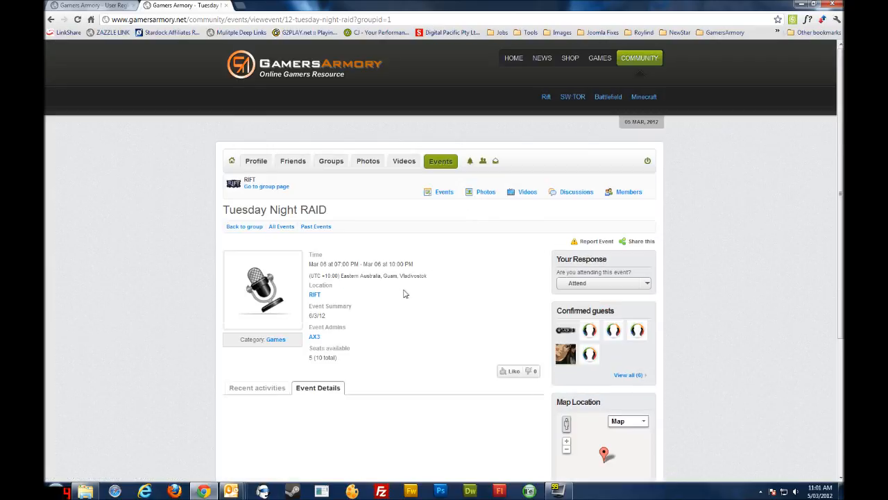
mouse_move(414, 318)
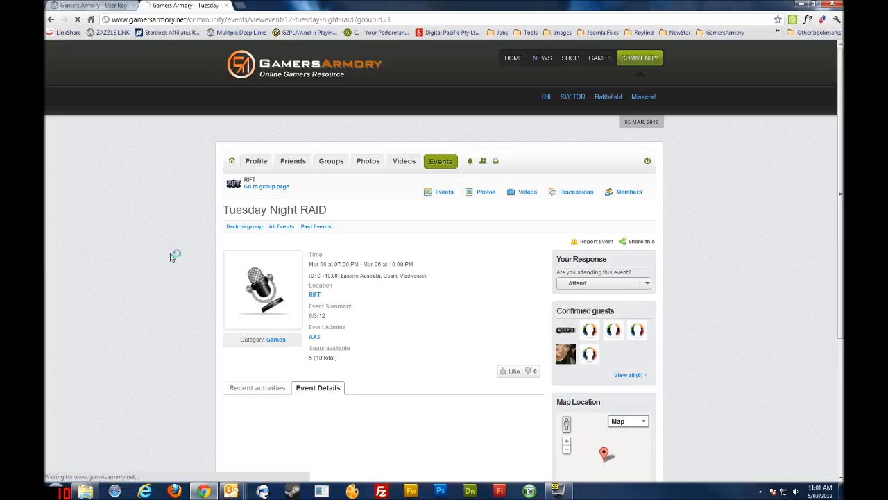
mouse_move(405, 342)
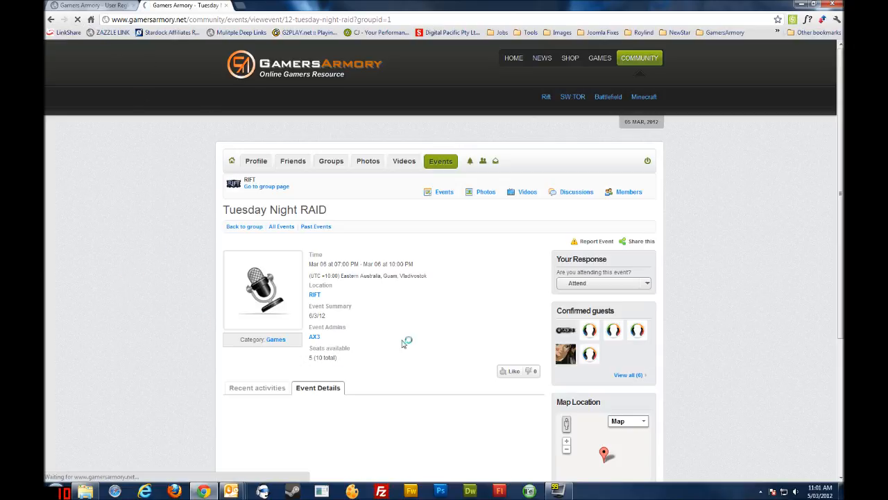
Reload the event page and glance through the confirmed guests list.
click(257, 387)
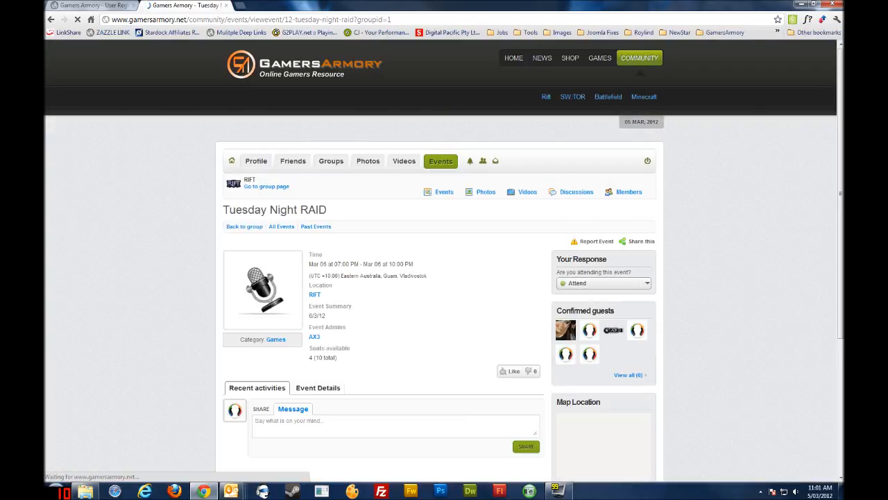
scroll(down, 3)
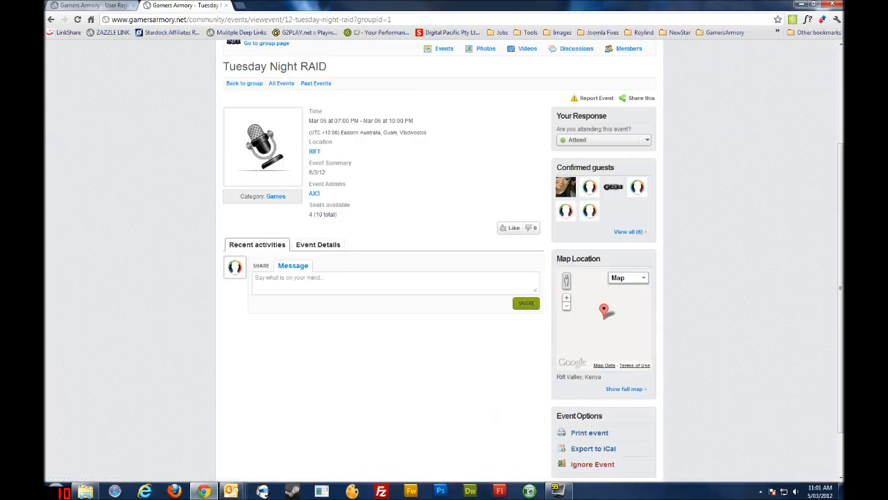
scroll(up, 3)
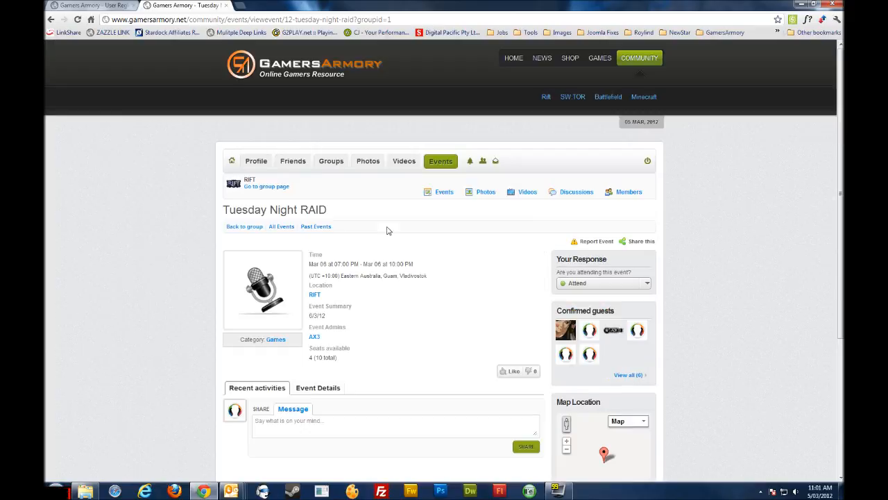
mouse_move(439, 264)
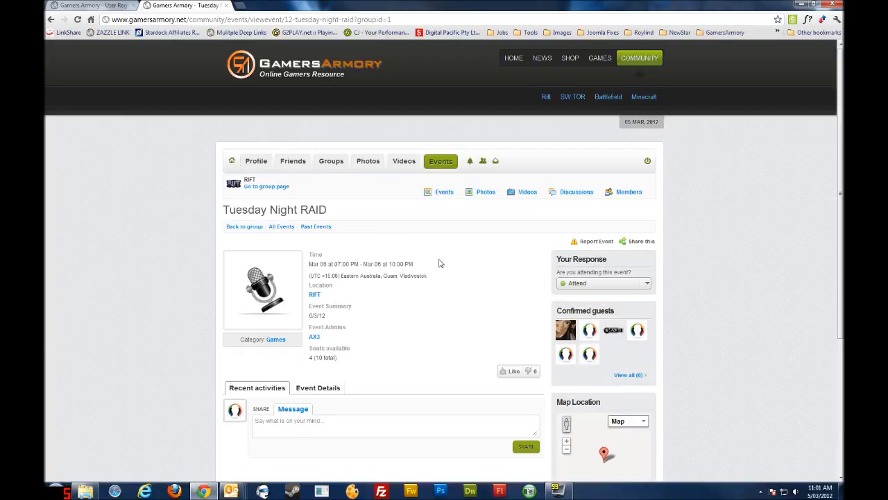
mouse_move(438, 249)
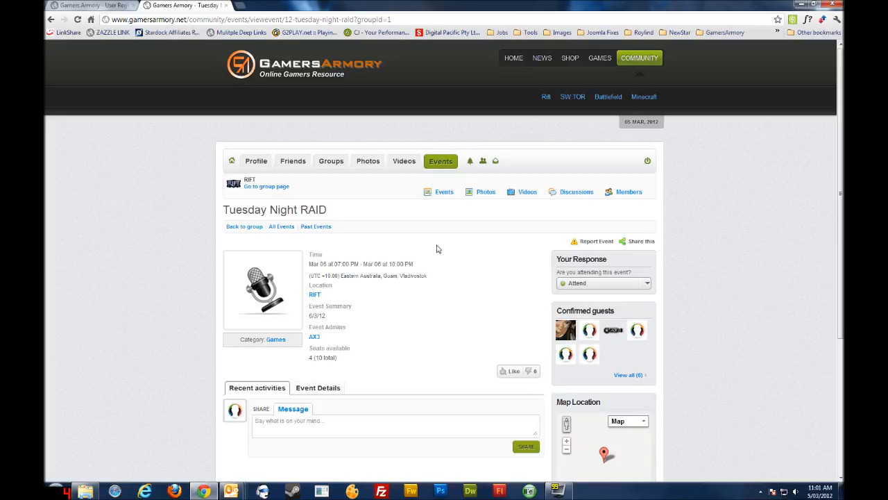
mouse_move(330, 161)
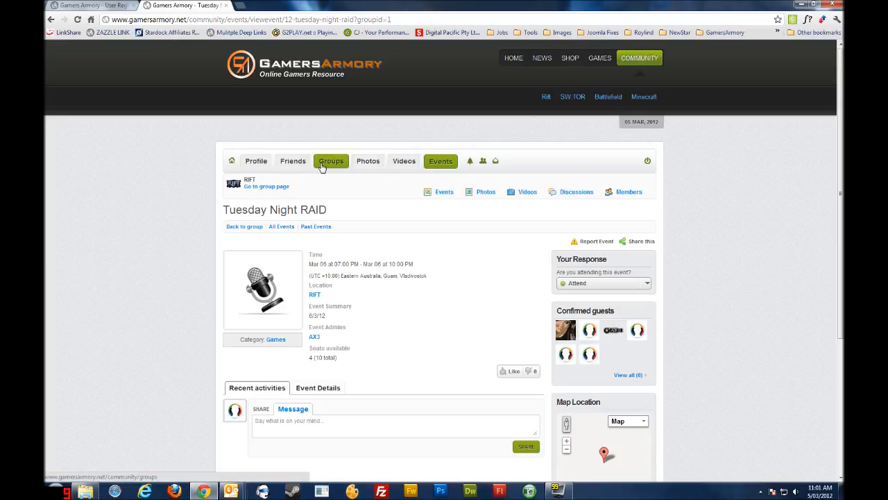
Return to the RIFT group page from the My Groups list.
click(330, 161)
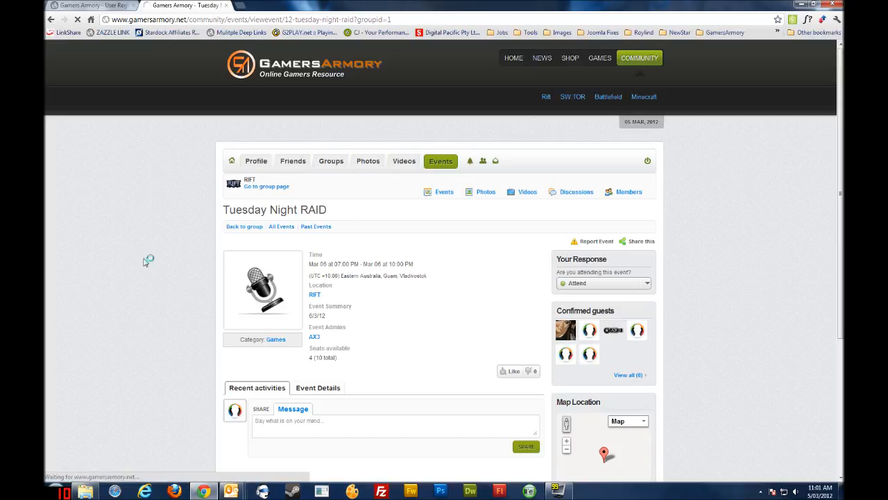
click(331, 161)
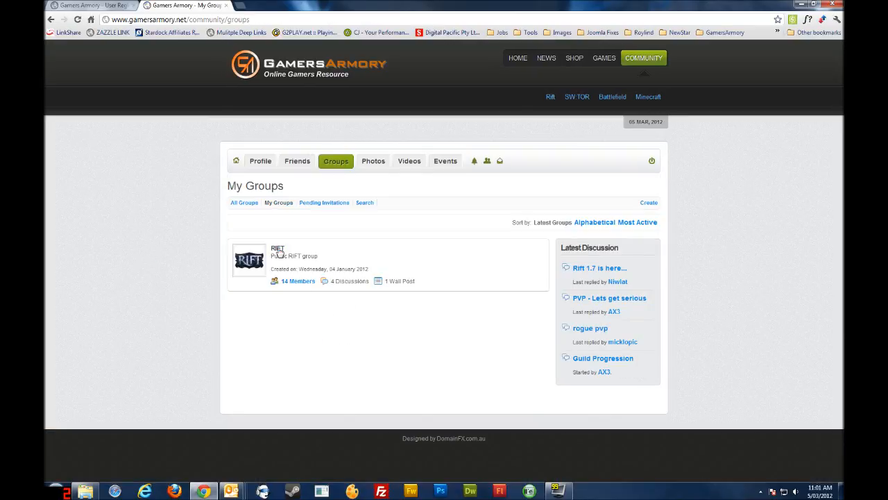
click(278, 247)
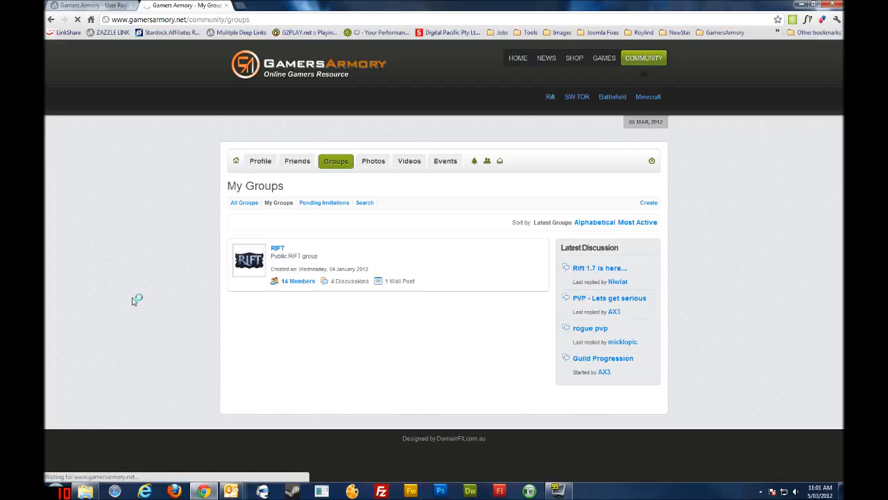
click(278, 247)
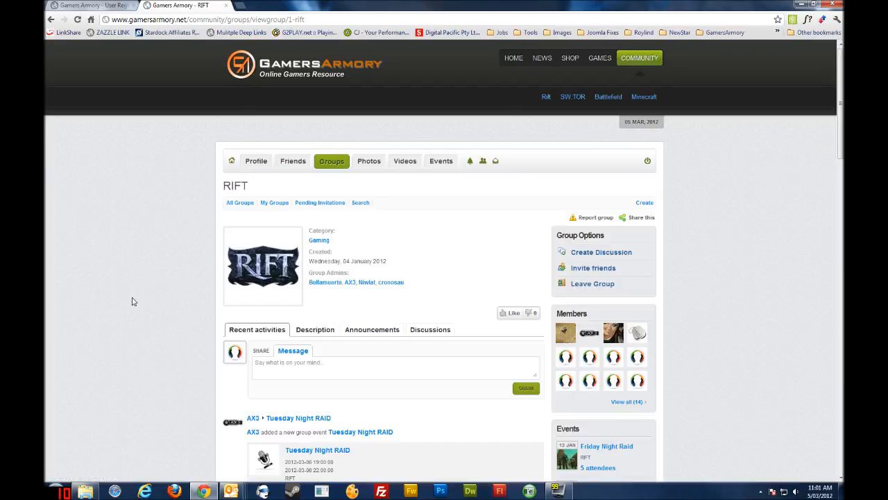